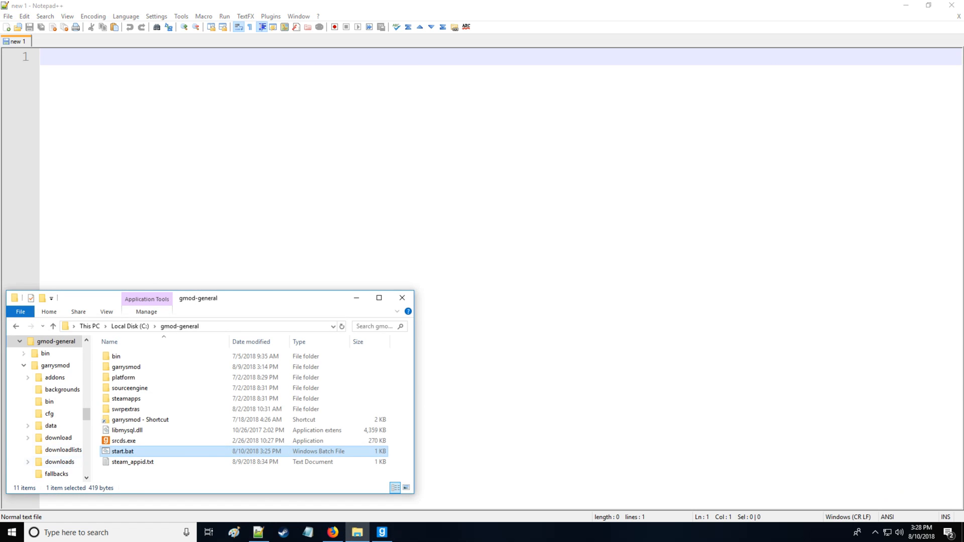
# Step: Open start.bat from the gmod-general folder for editing in Notepad++
pyautogui.rightClick(119, 452)
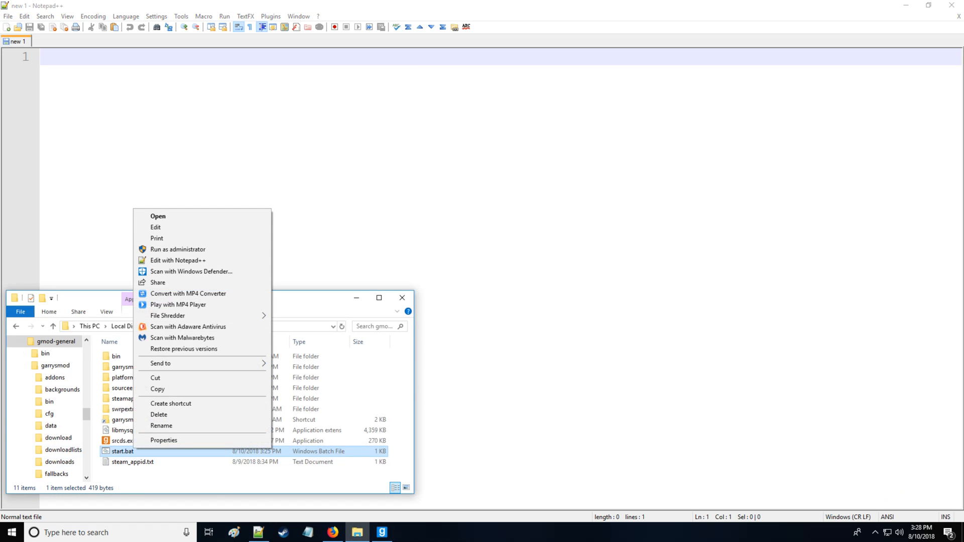
pyautogui.moveTo(176, 260)
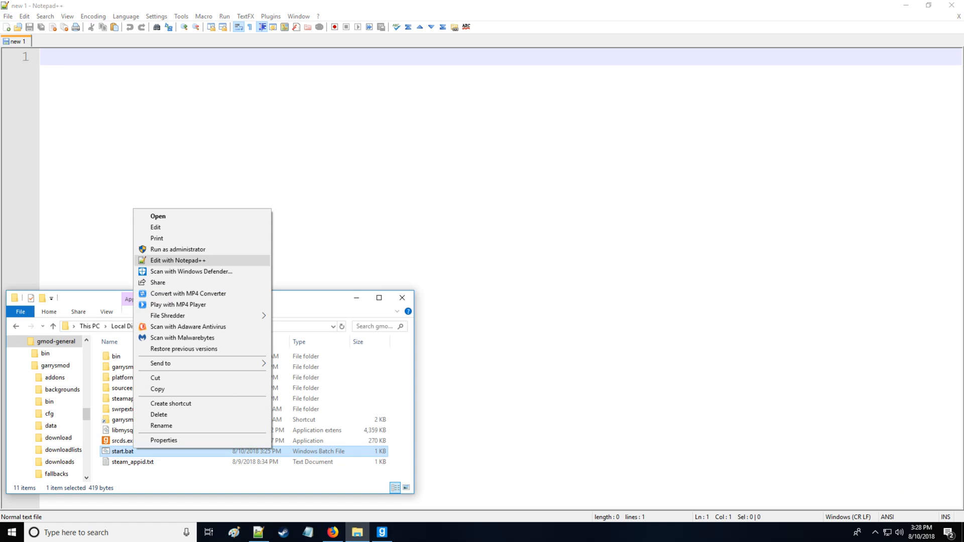
pyautogui.click(177, 260)
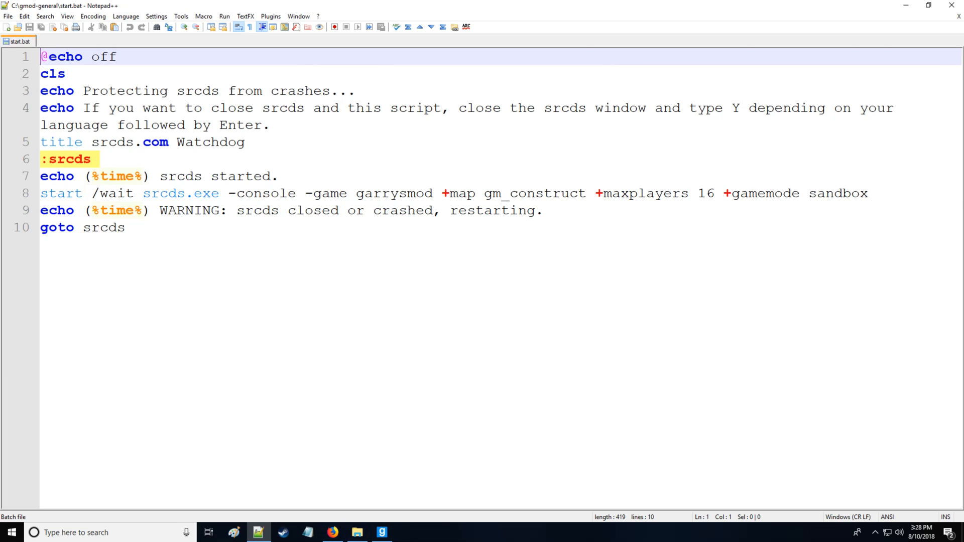
# Step: Replace the gamemode name sandbox with mygamemode on the launch line of start.bat
pyautogui.click(488, 194)
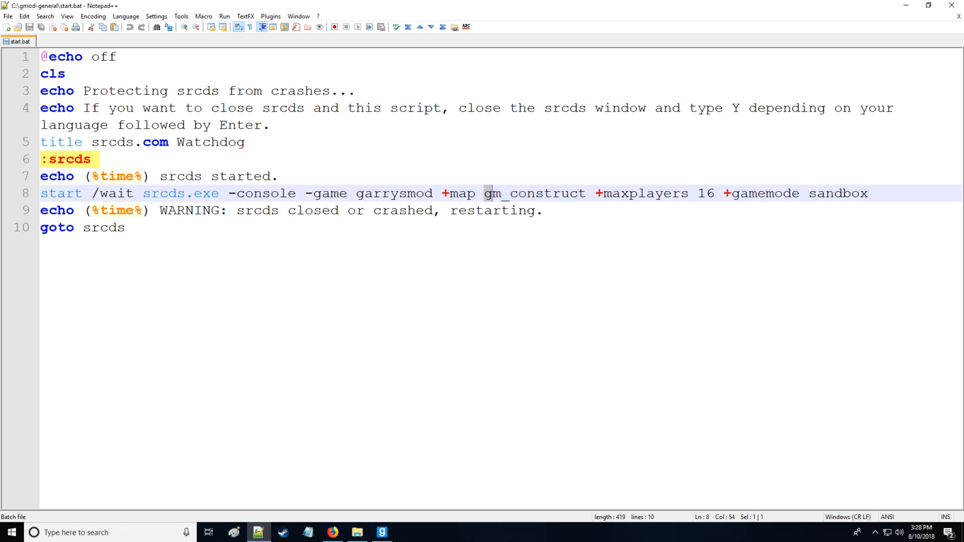
pyautogui.click(515, 193)
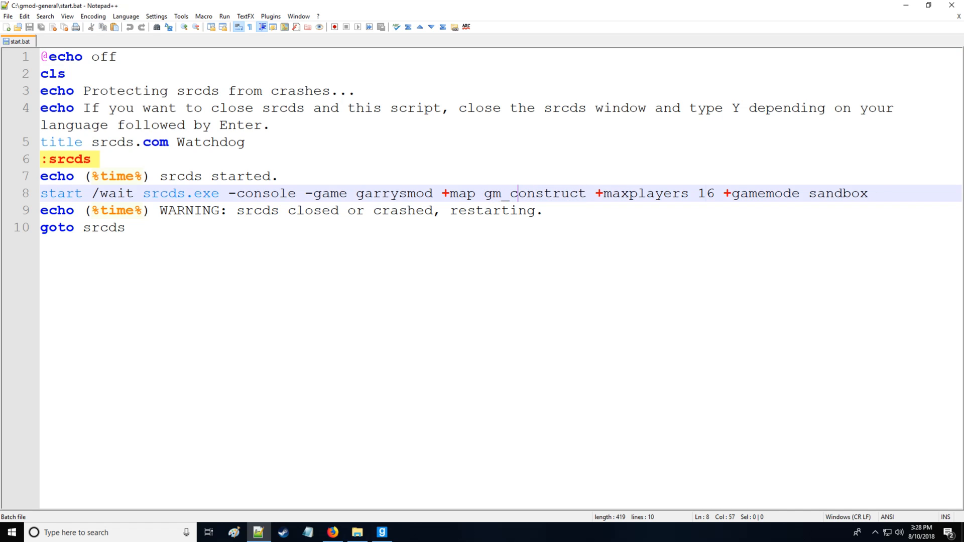
pyautogui.doubleClick(837, 194)
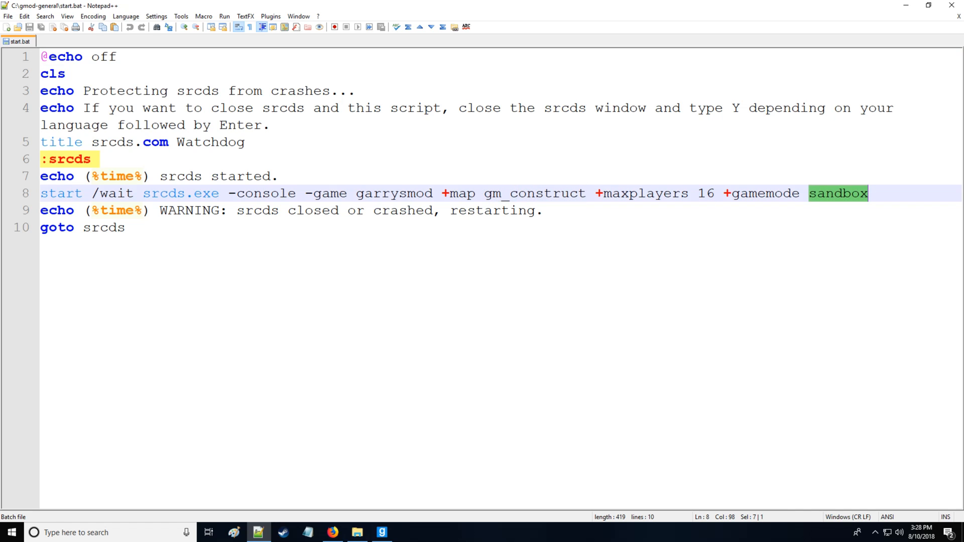
pyautogui.write('m')
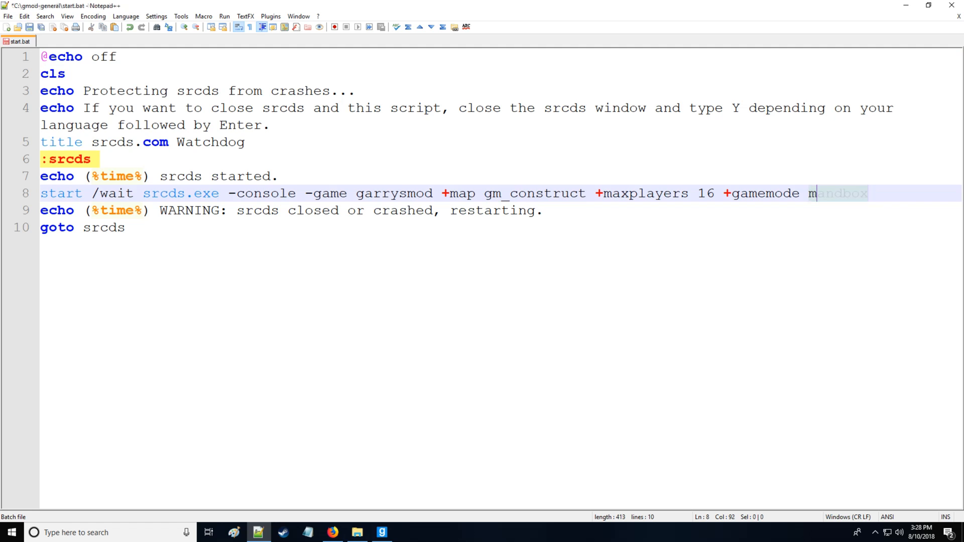
pyautogui.write('yga')
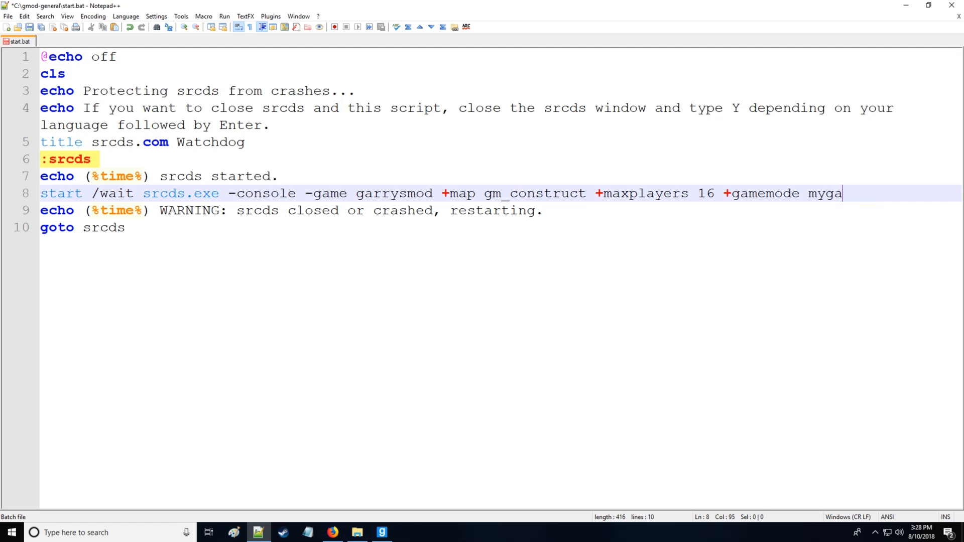
pyautogui.write('mem')
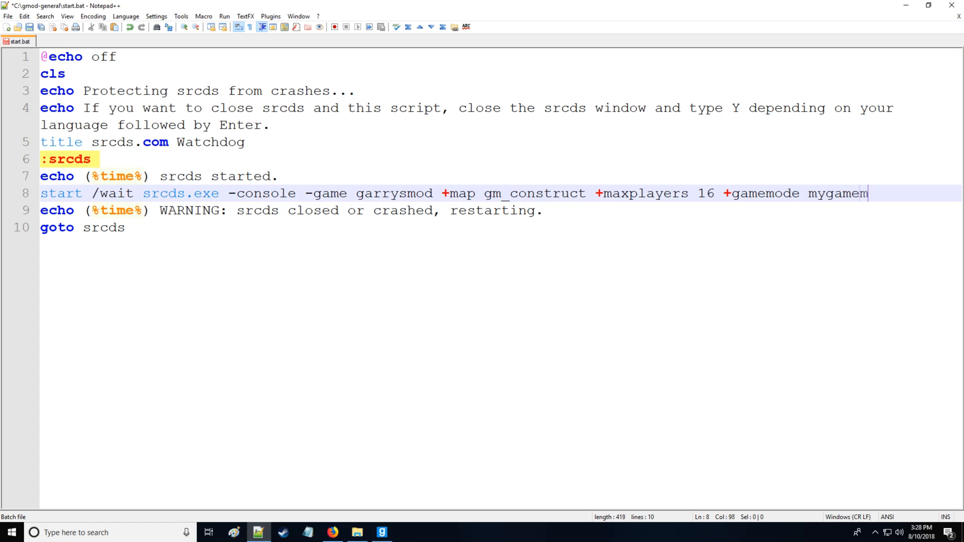
pyautogui.write('ode')
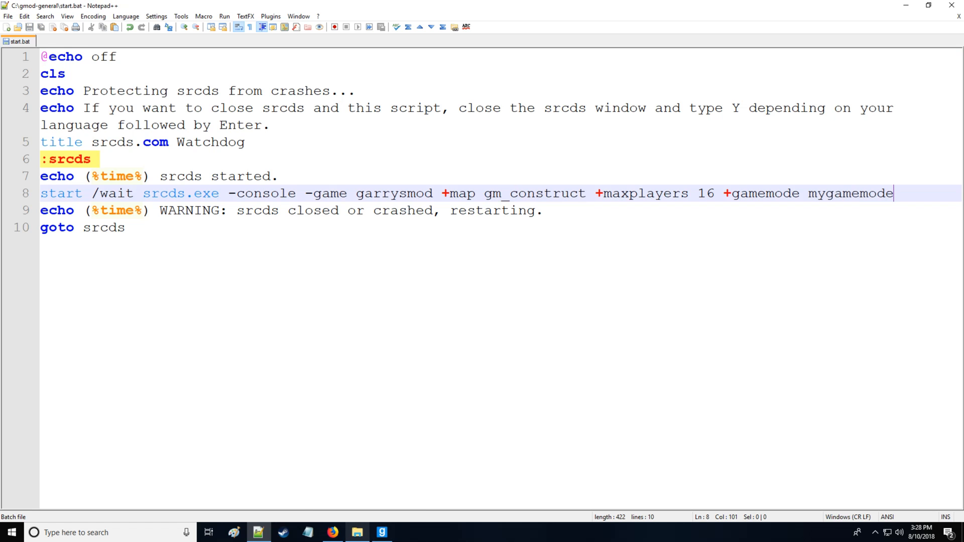
# Step: Create a new folder named mygamemode inside garrysmod's gamemodes folder
pyautogui.click(356, 532)
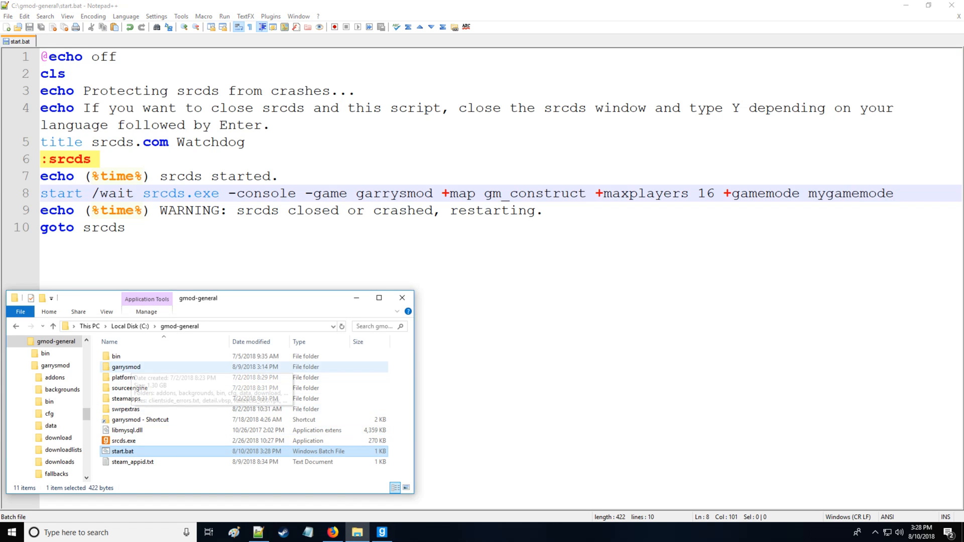
pyautogui.moveTo(124, 366)
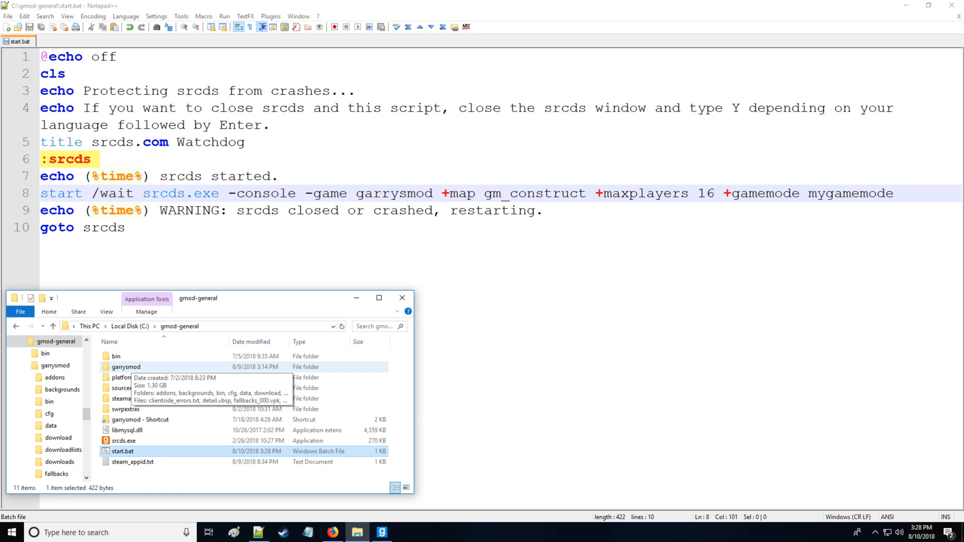
pyautogui.doubleClick(124, 367)
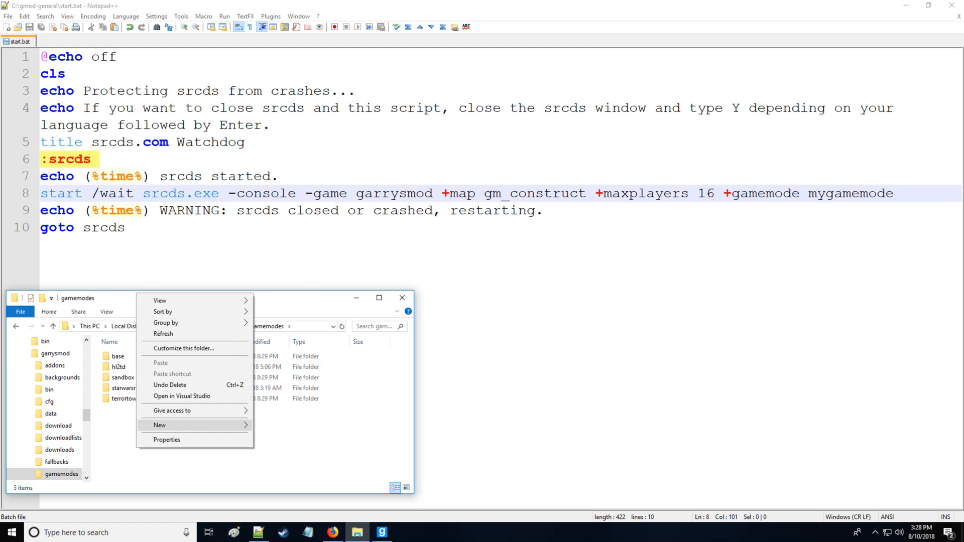
pyautogui.click(158, 426)
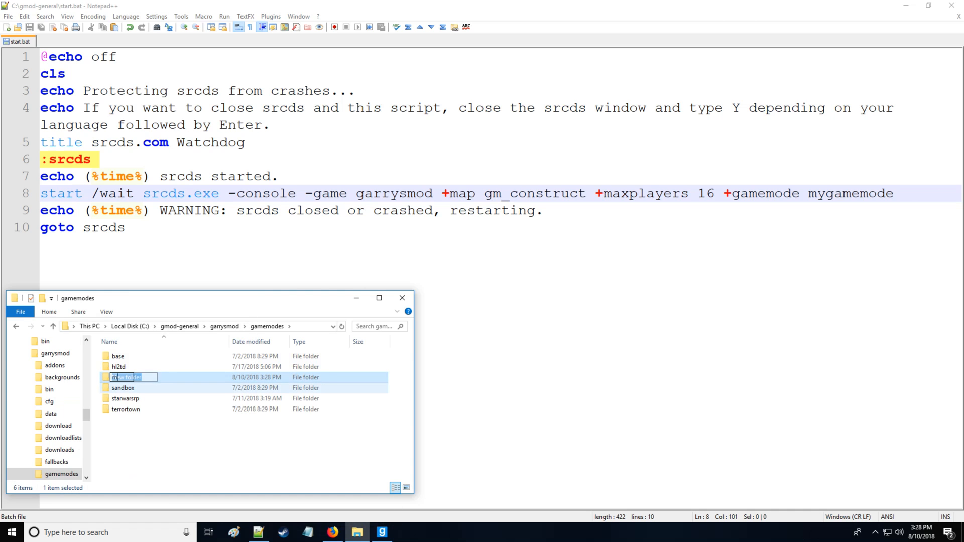
pyautogui.write('mygamemode')
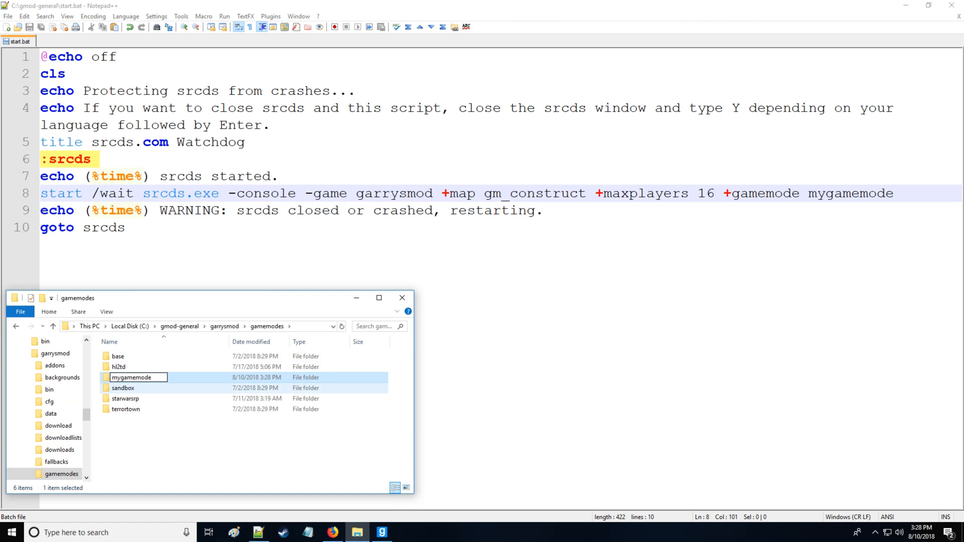
# Step: Inside mygamemode, create a subfolder named gamemode
pyautogui.doubleClick(133, 376)
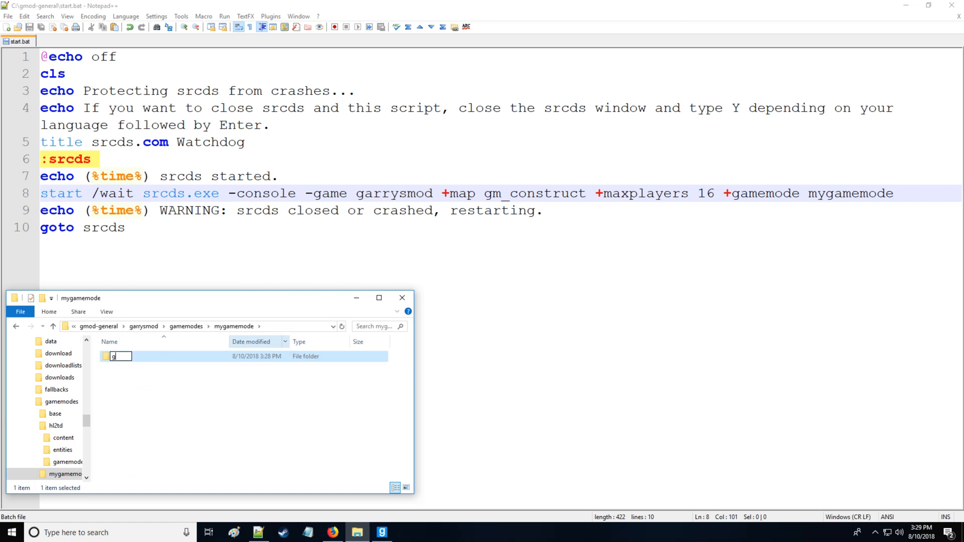
pyautogui.write('gamemode')
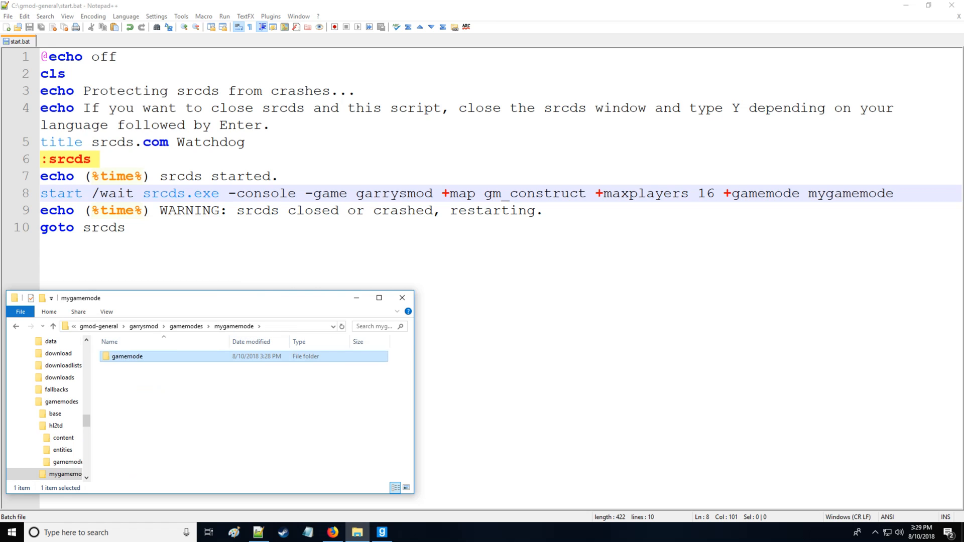
pyautogui.moveTo(126, 356)
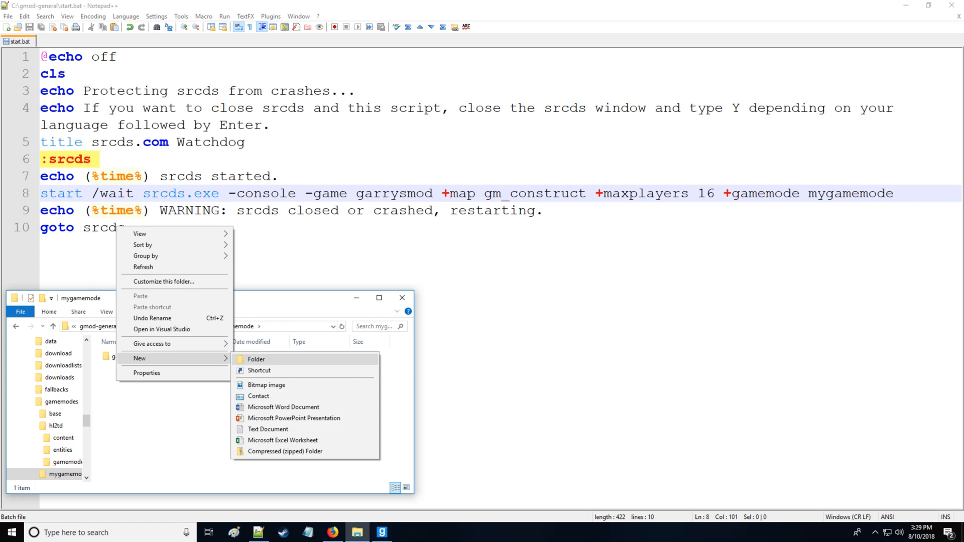
# Step: Create mygamemode.txt beside the gamemode folder and open it in Notepad
pyautogui.click(268, 430)
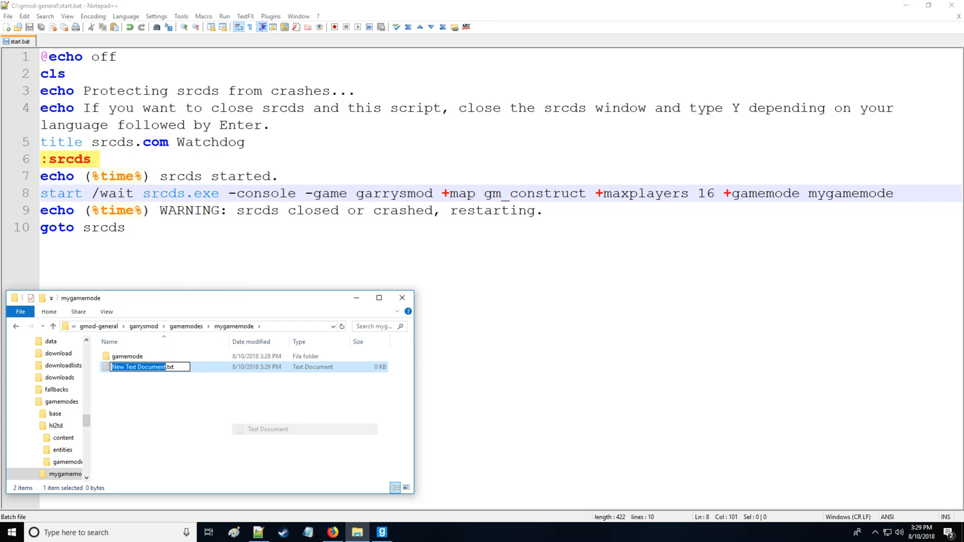
pyautogui.write('mygamemode.txt')
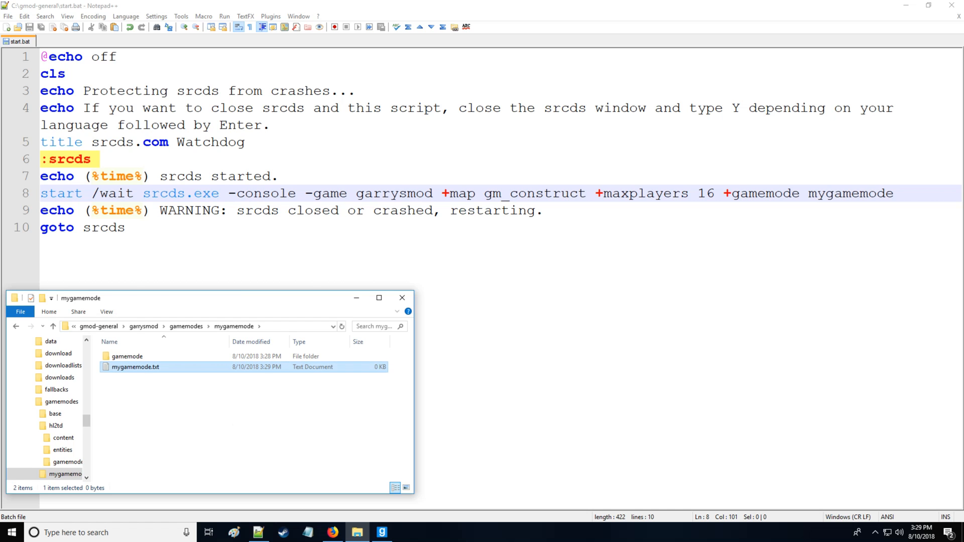
pyautogui.doubleClick(133, 367)
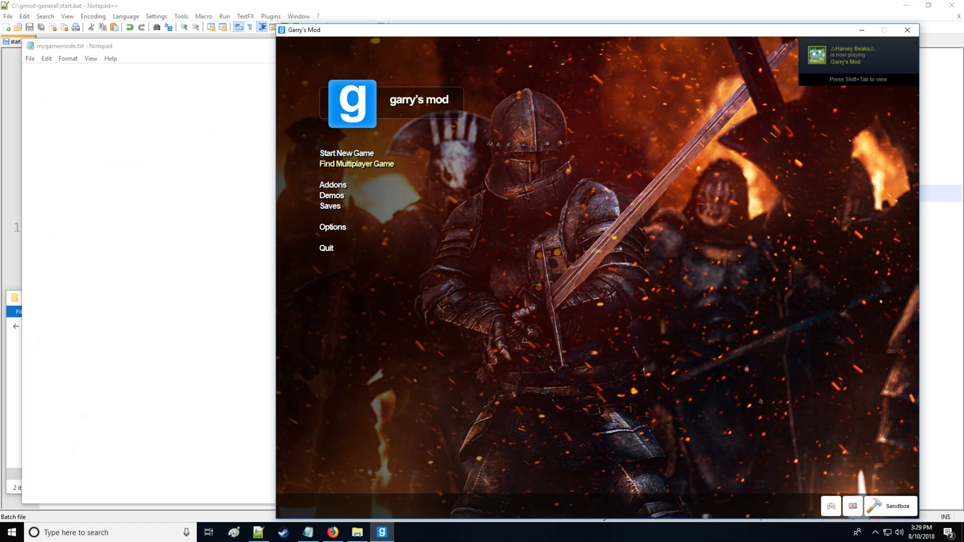
# Step: Leave the Garry's Mod main menu for the game selection list
pyautogui.click(355, 163)
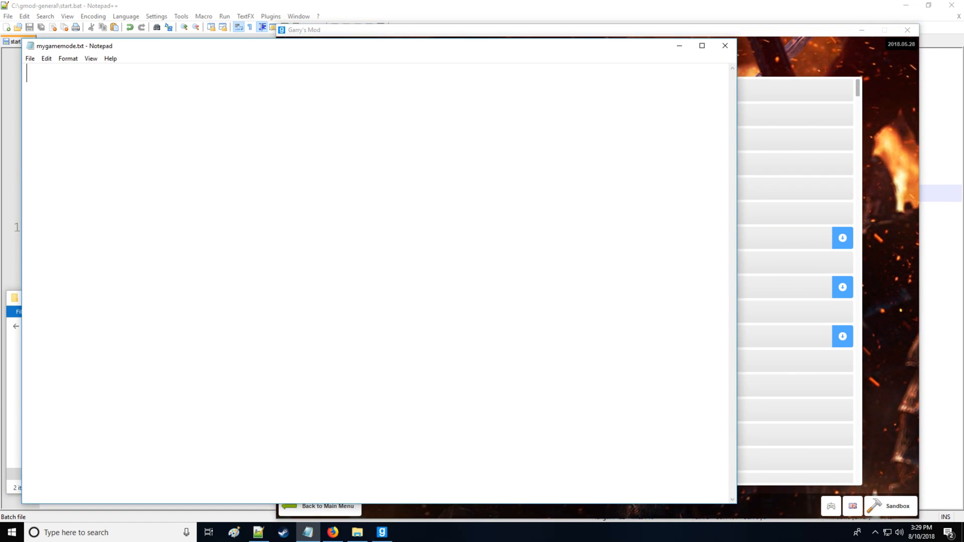
# Step: Write the "mygamemode" block with base "base" and title "My Gamemode" entries
pyautogui.write('"my')
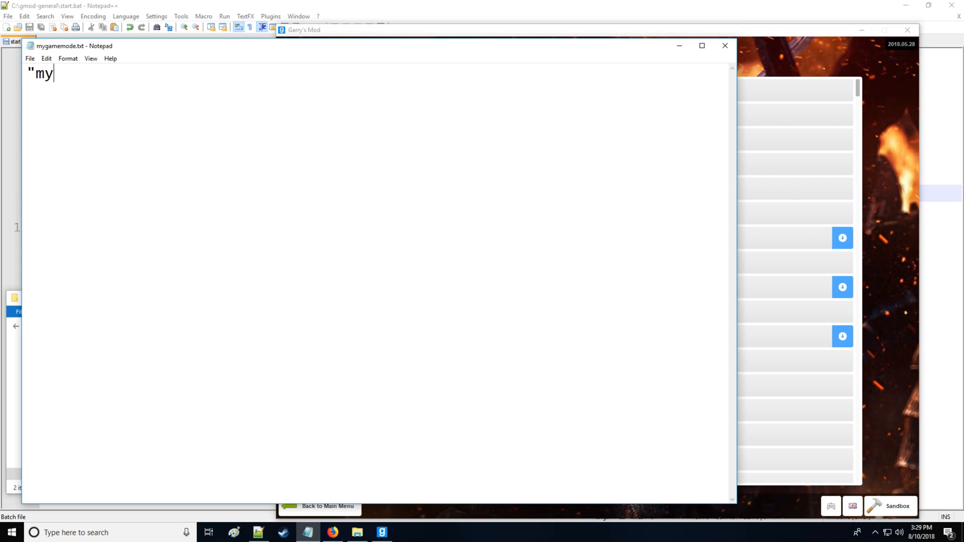
pyautogui.write('gamemode"')
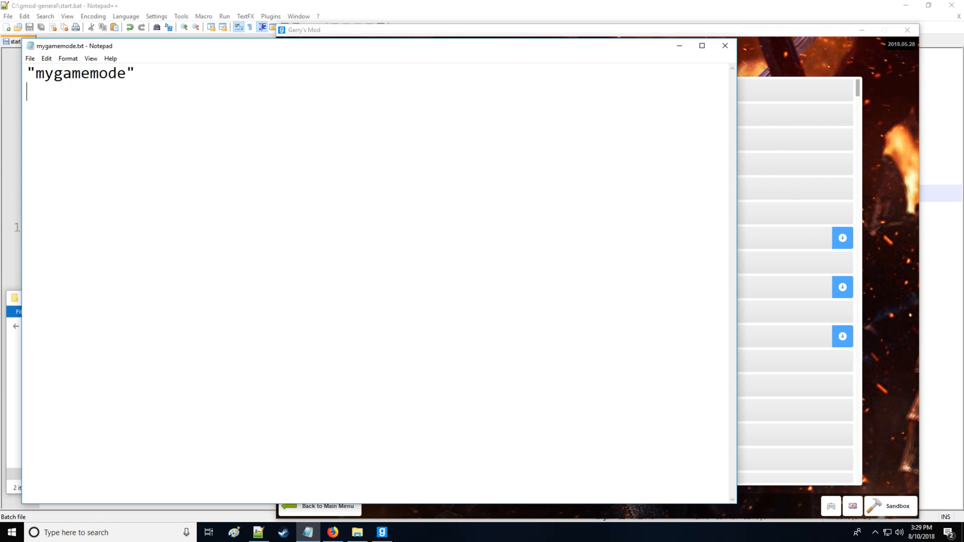
pyautogui.write('{\\n\\n}')
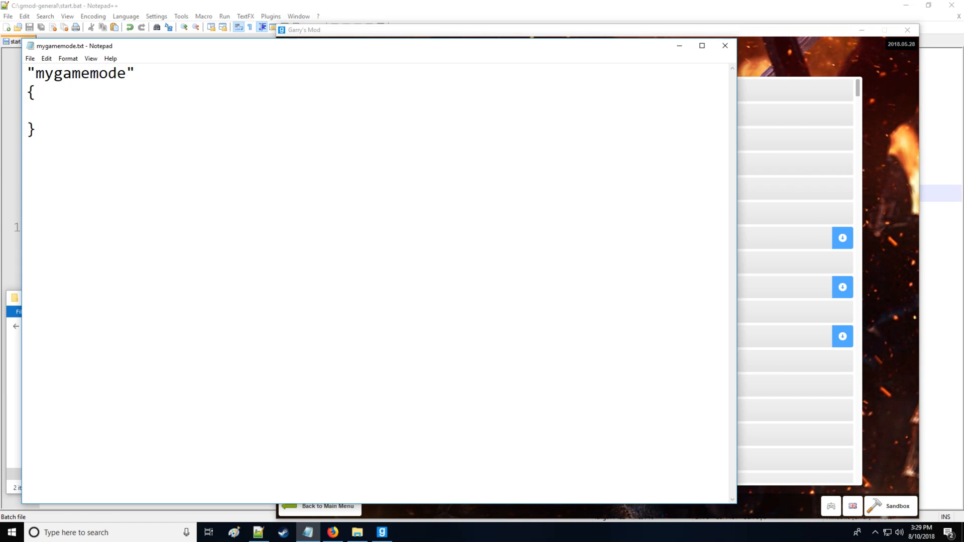
pyautogui.write('"')
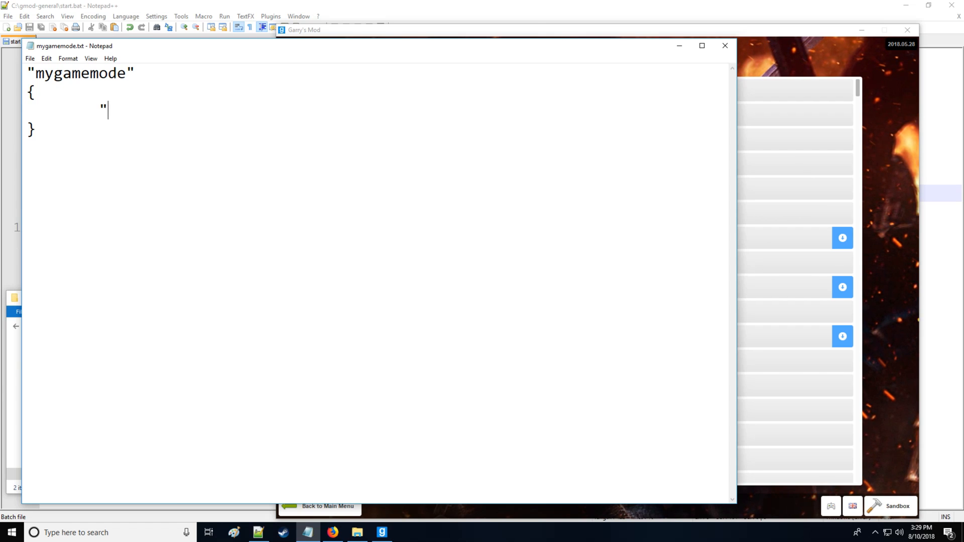
pyautogui.write('base"')
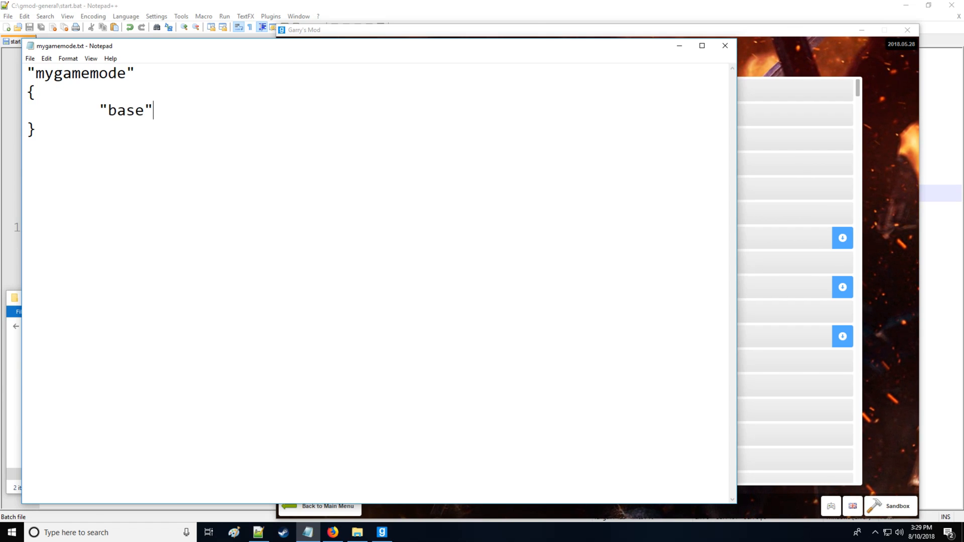
pyautogui.write('"base')
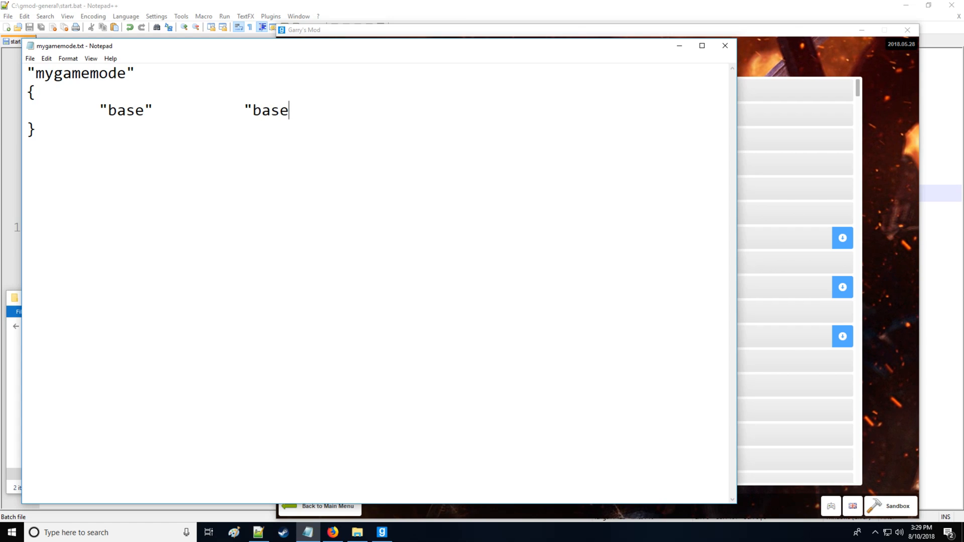
pyautogui.write('"')
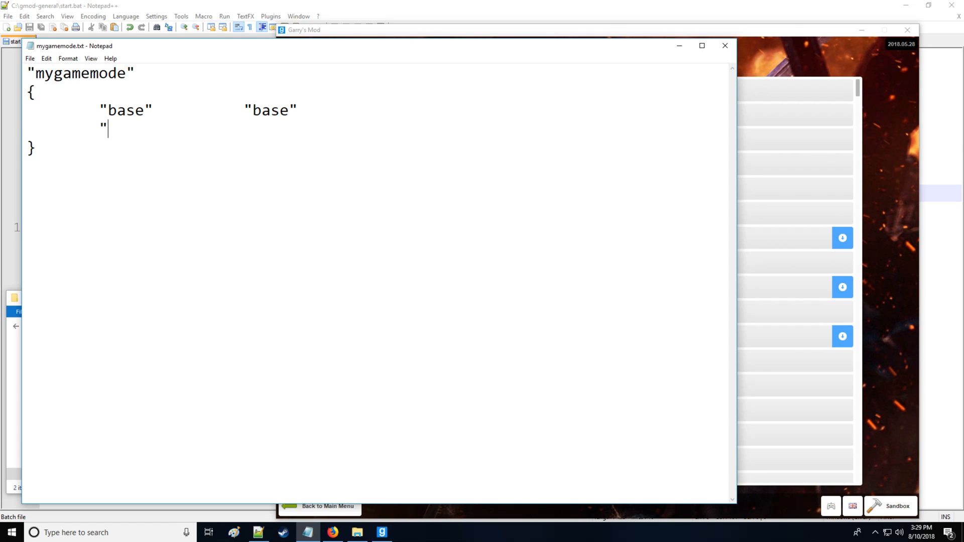
pyautogui.doubleClick(271, 109)
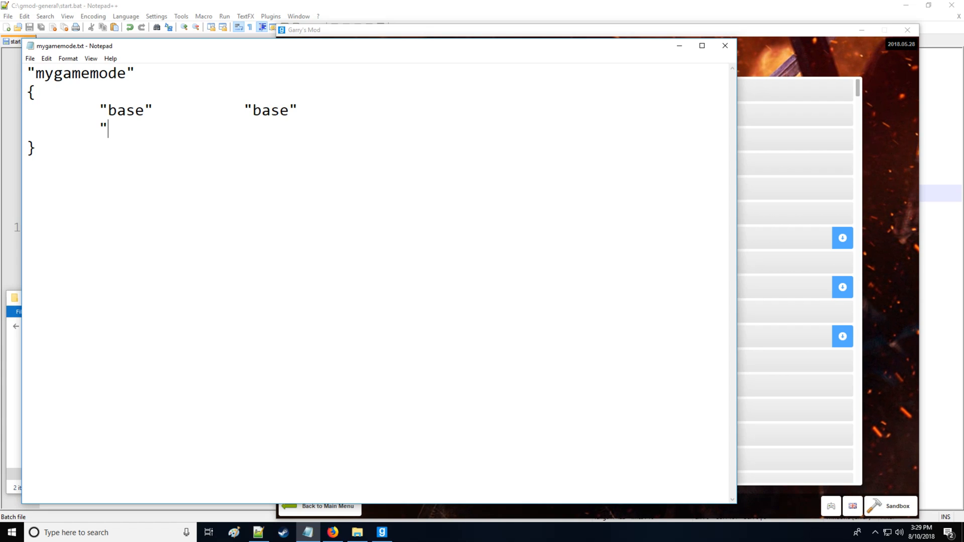
pyautogui.write('title"')
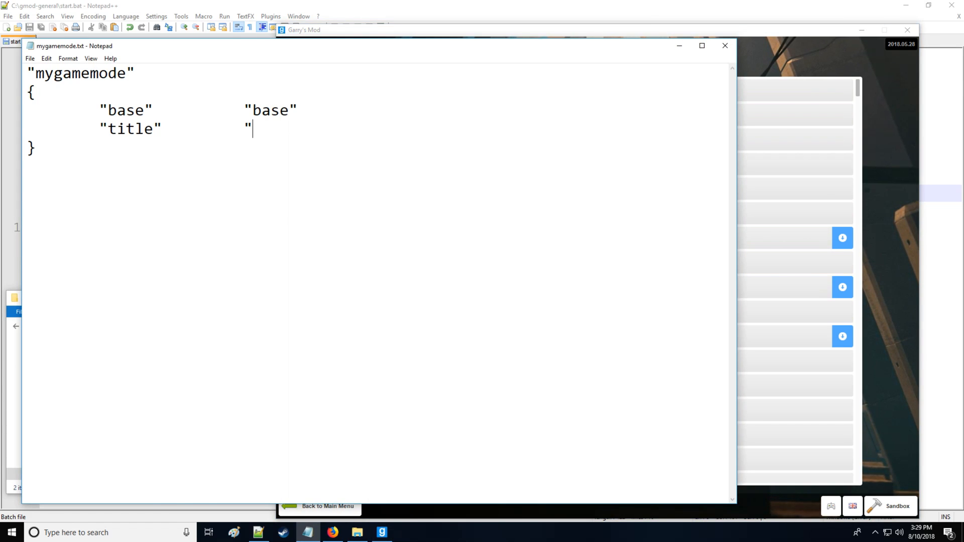
pyautogui.write('My Gamemode')
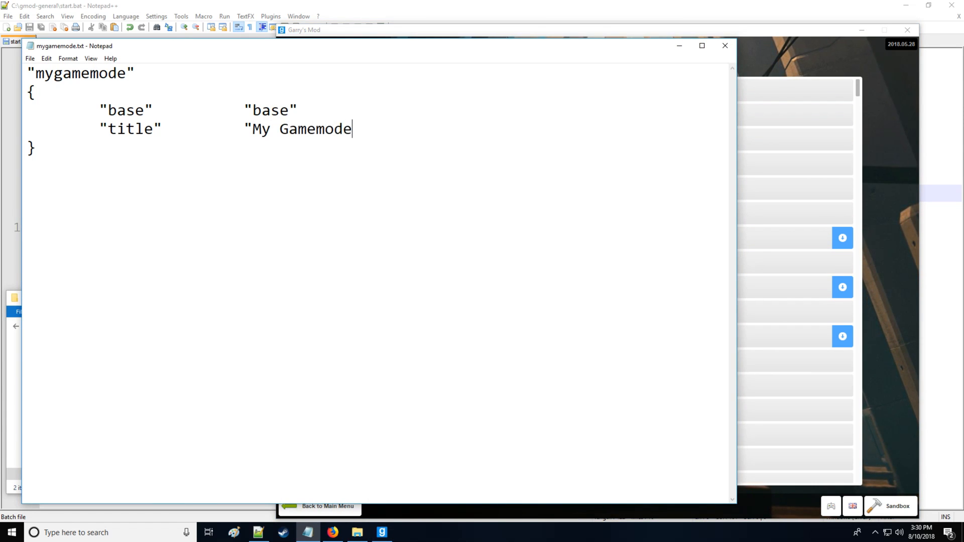
pyautogui.write('"')
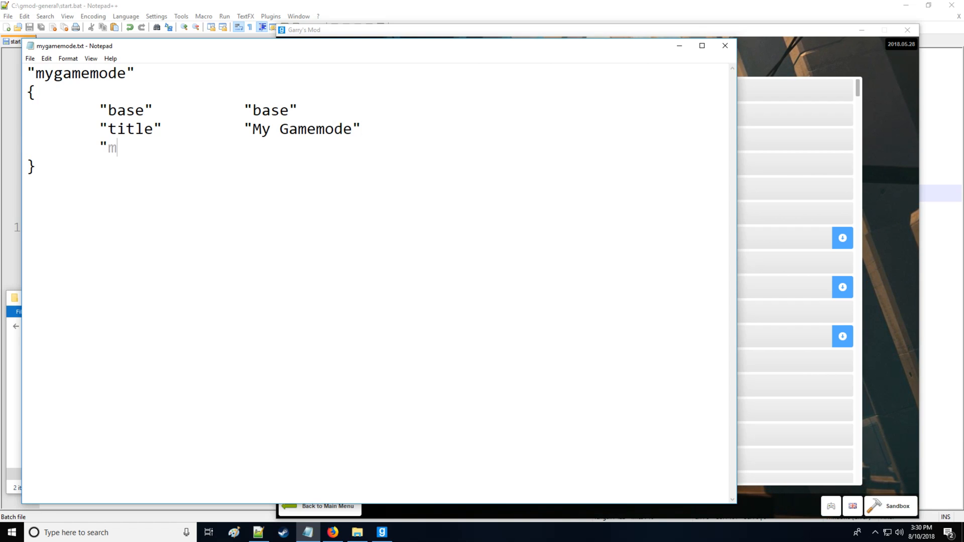
# Step: Add the maps "^gm_", menusystem "1" and workshopid entries to mygamemode.txt
pyautogui.write('aps"')
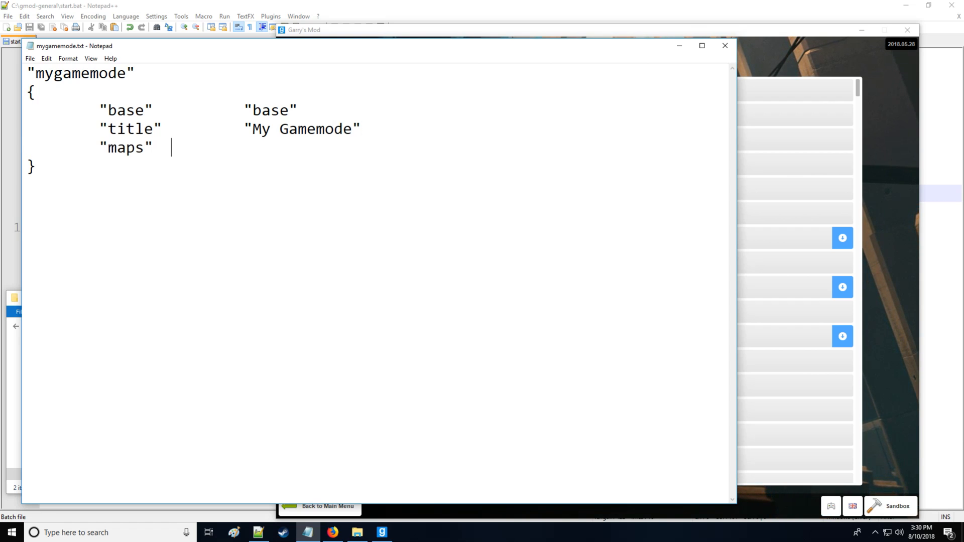
pyautogui.write('"')
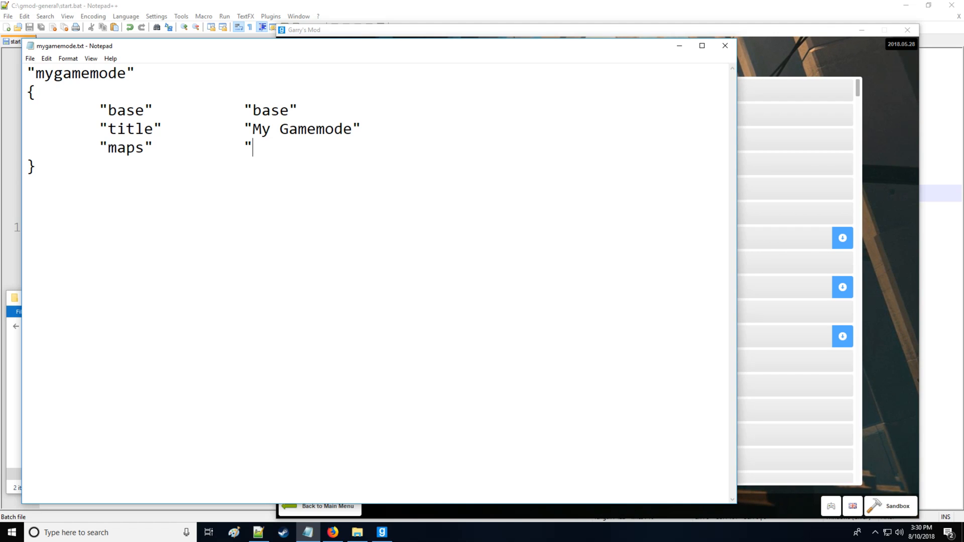
pyautogui.write('^gm_')
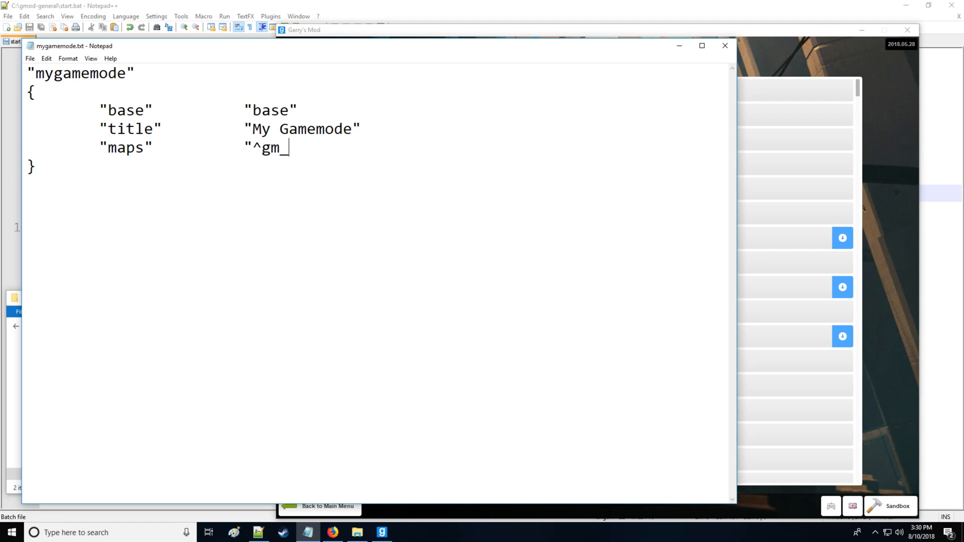
pyautogui.write('"')
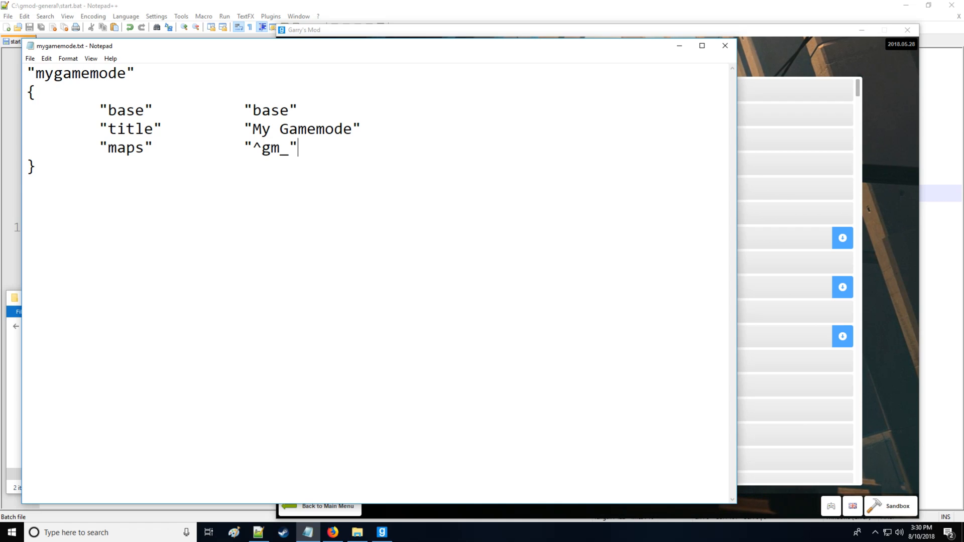
pyautogui.press('Enter')
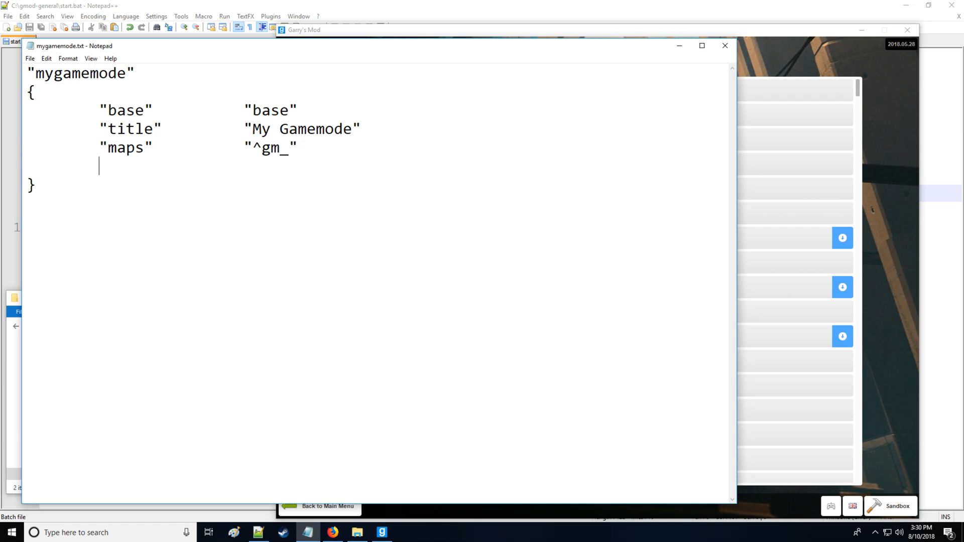
pyautogui.write('"menusy')
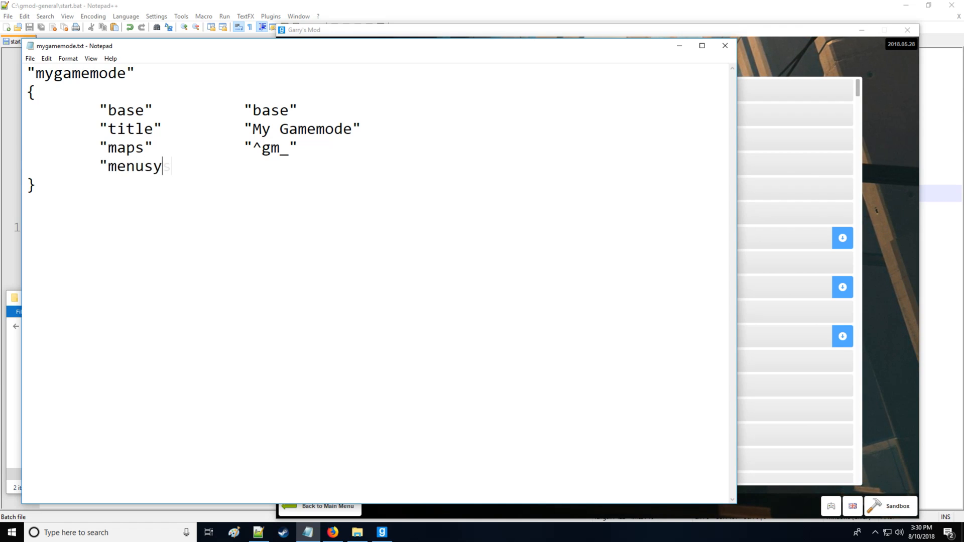
pyautogui.write('stem"')
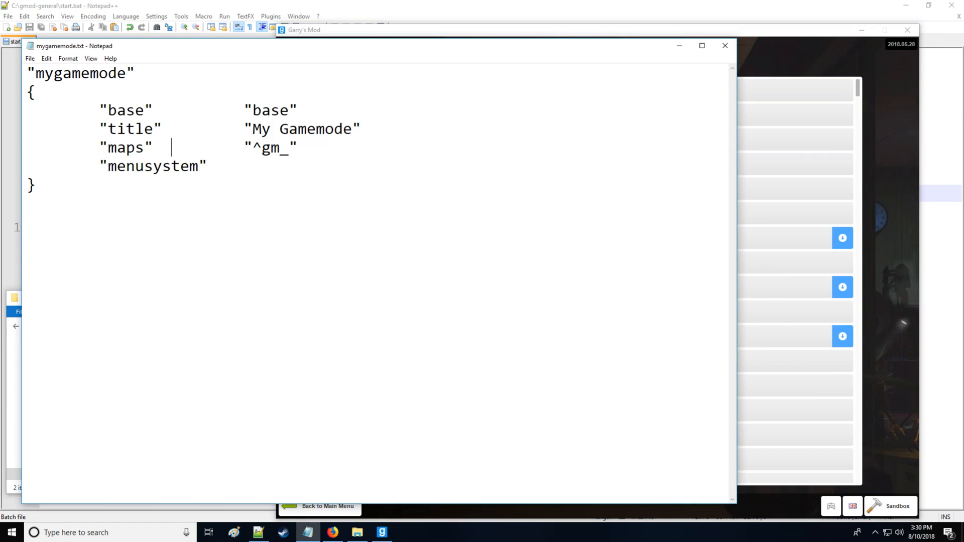
pyautogui.write('"1"')
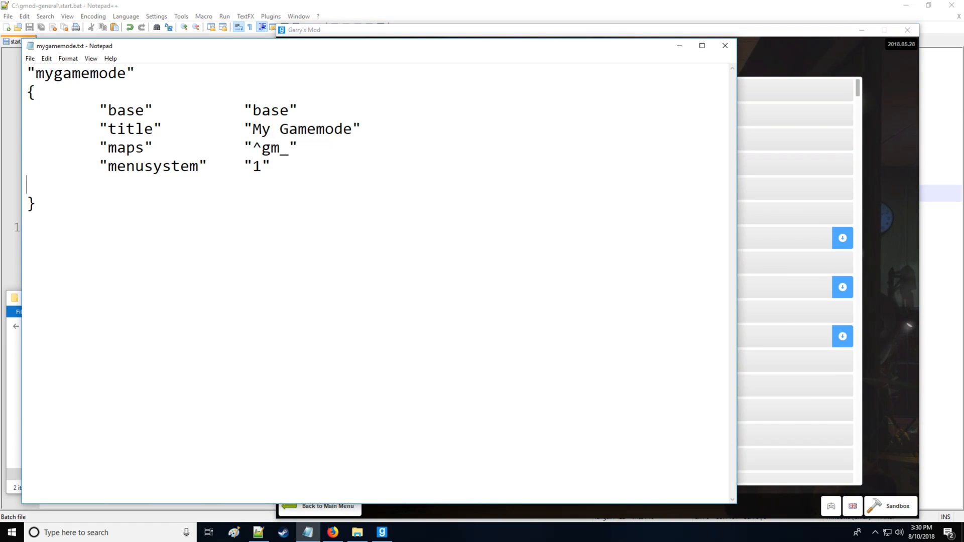
pyautogui.write('"')
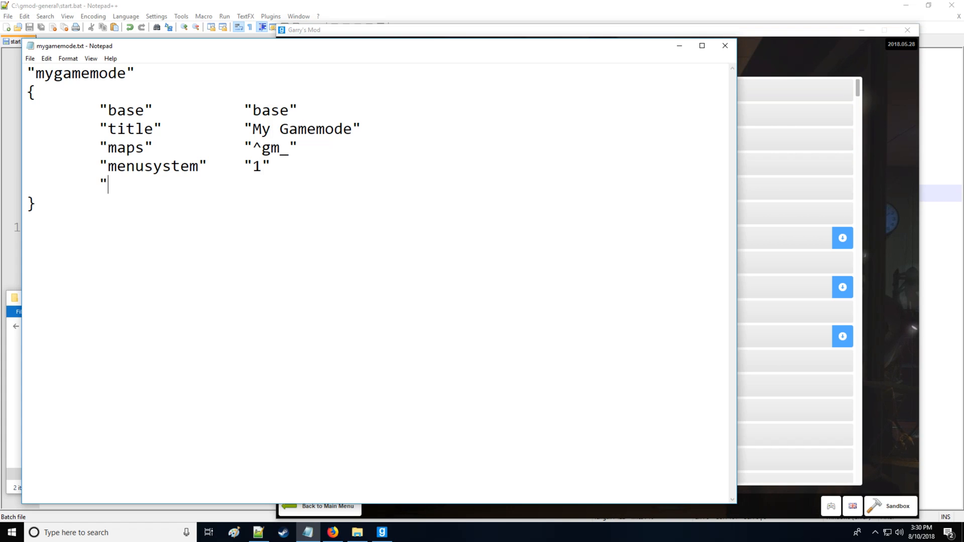
pyautogui.write('workshopid"')
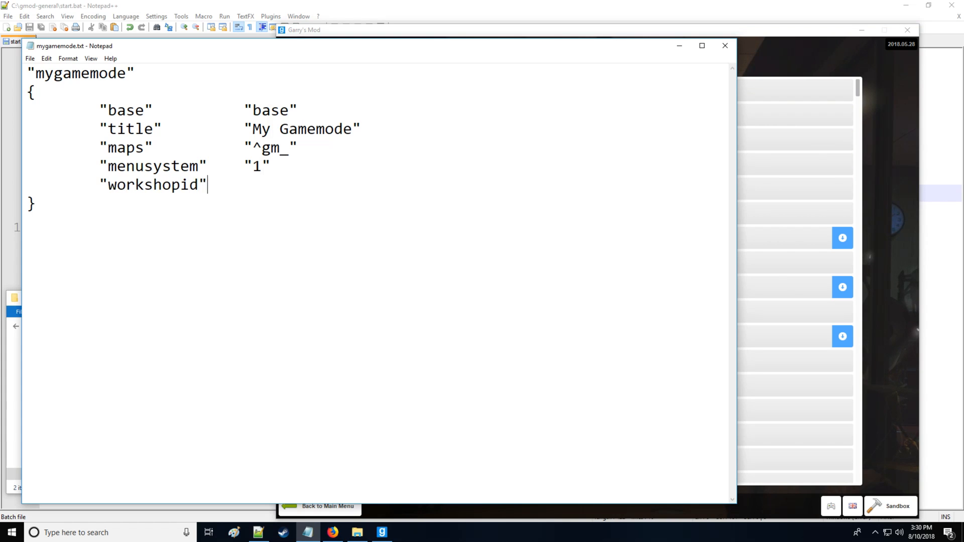
pyautogui.write('"')
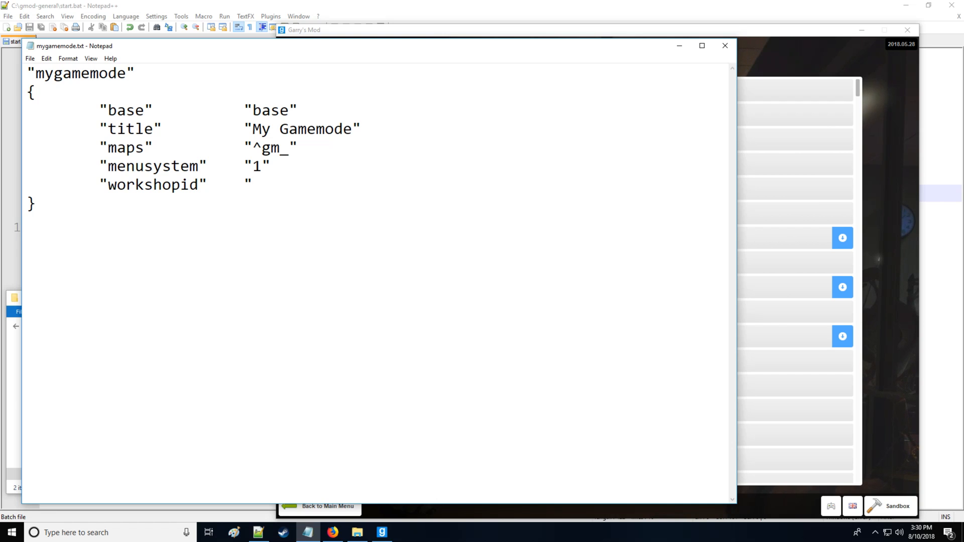
pyautogui.write('"')
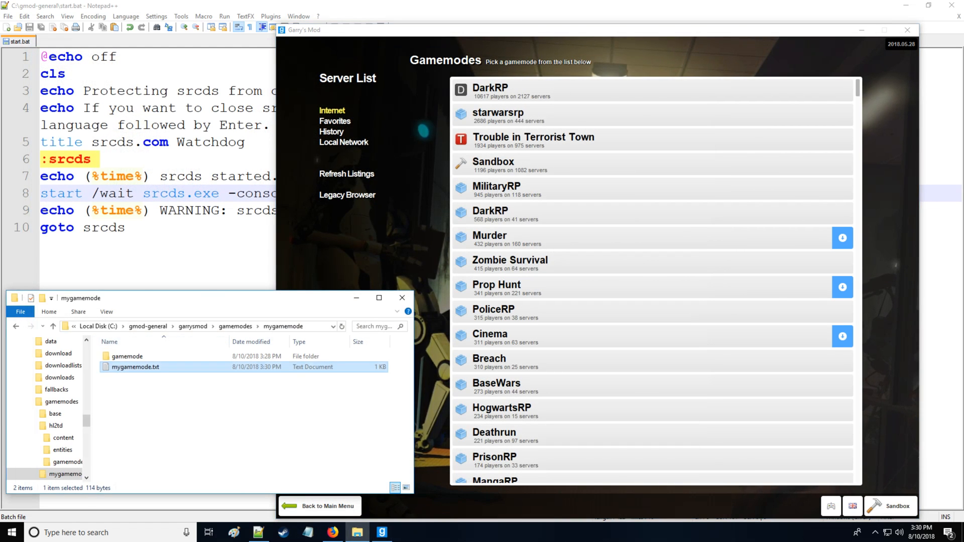
# Step: Inside the gamemode folder, create a new text file named init.lua
pyautogui.doubleClick(126, 355)
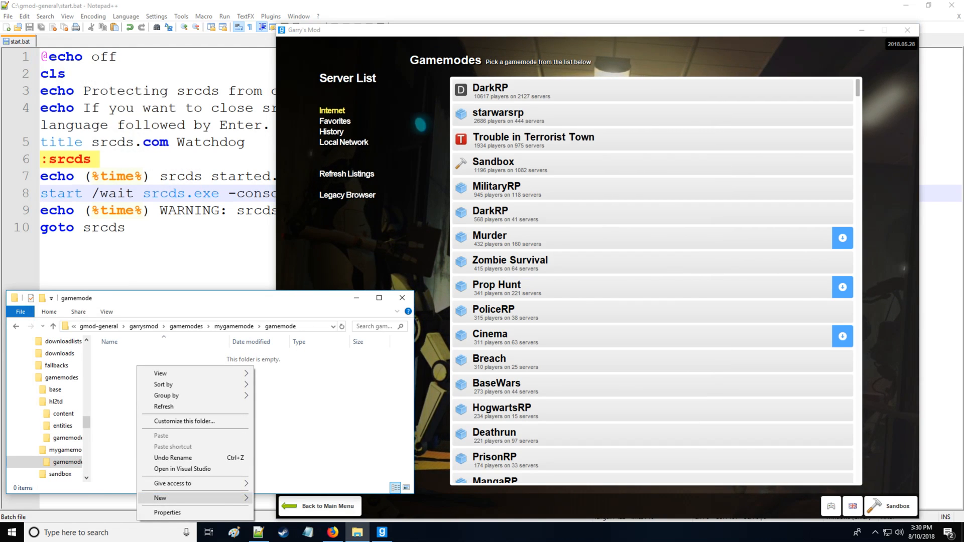
pyautogui.click(160, 498)
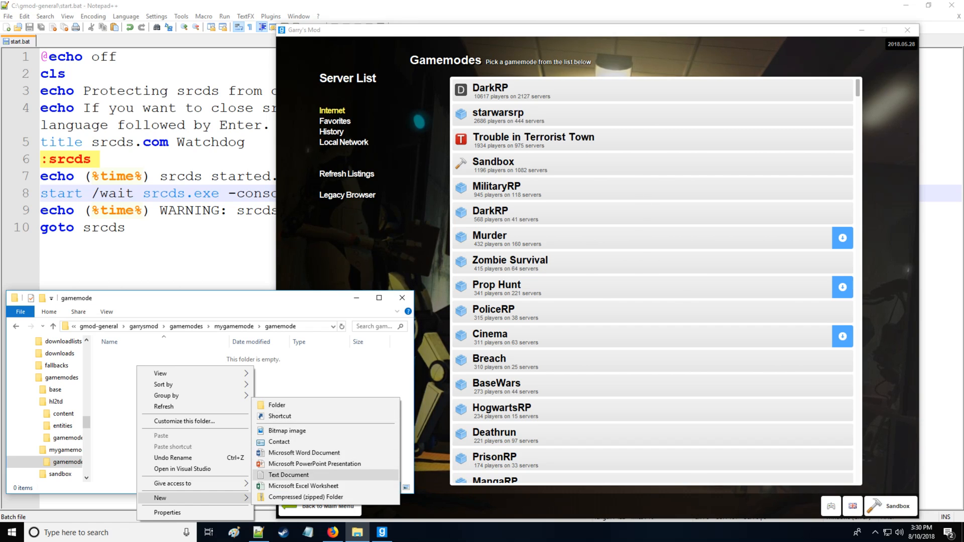
pyautogui.click(287, 474)
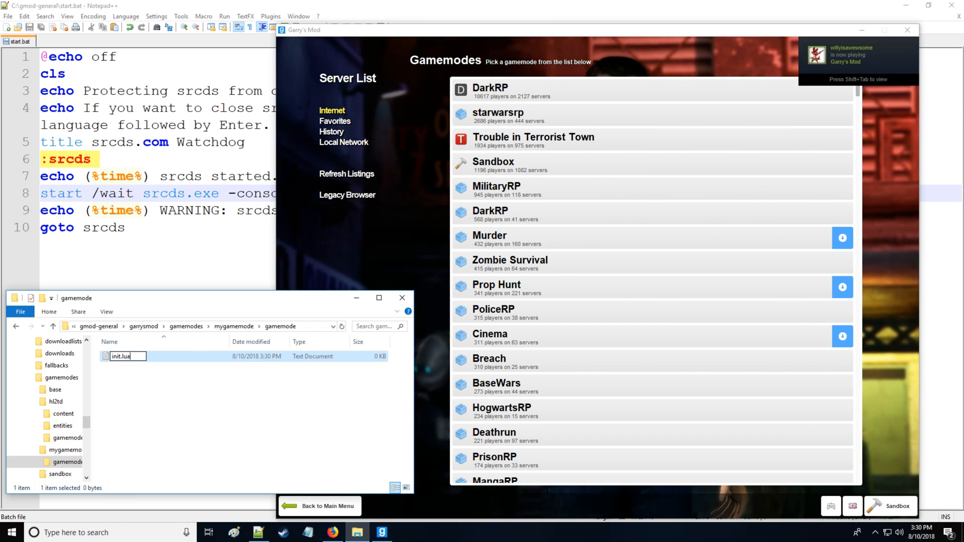
pyautogui.press('Enter')
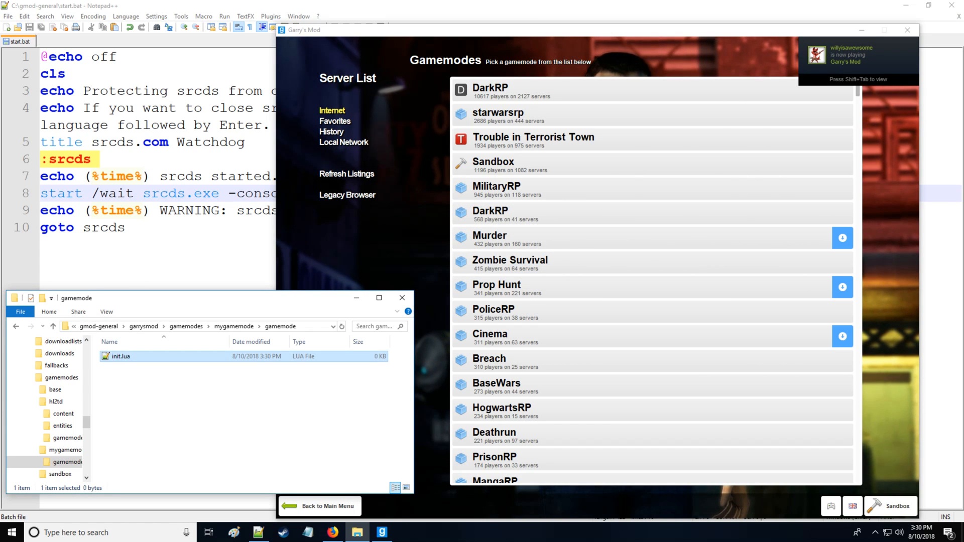
pyautogui.click(106, 311)
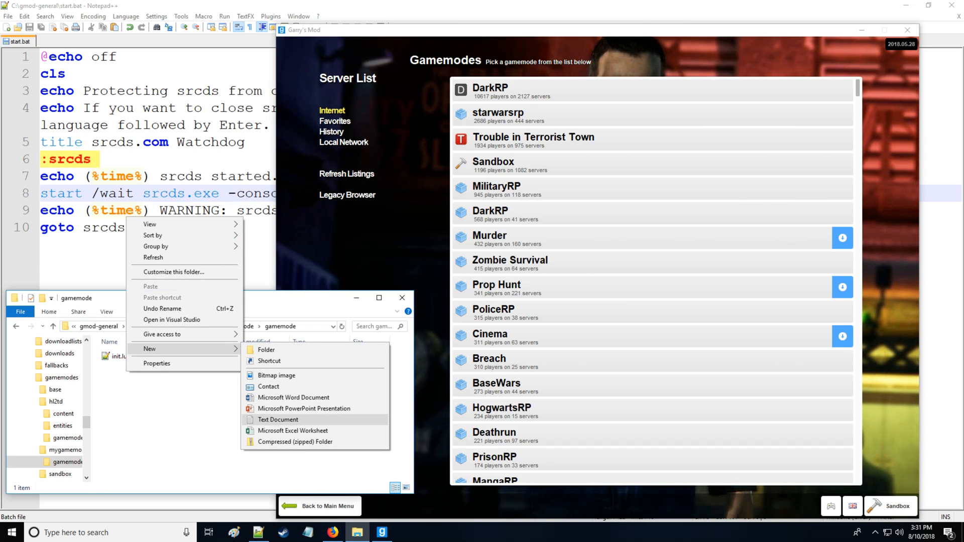
# Step: Create further empty text files named shared.lua and cl_init.lua
pyautogui.click(278, 420)
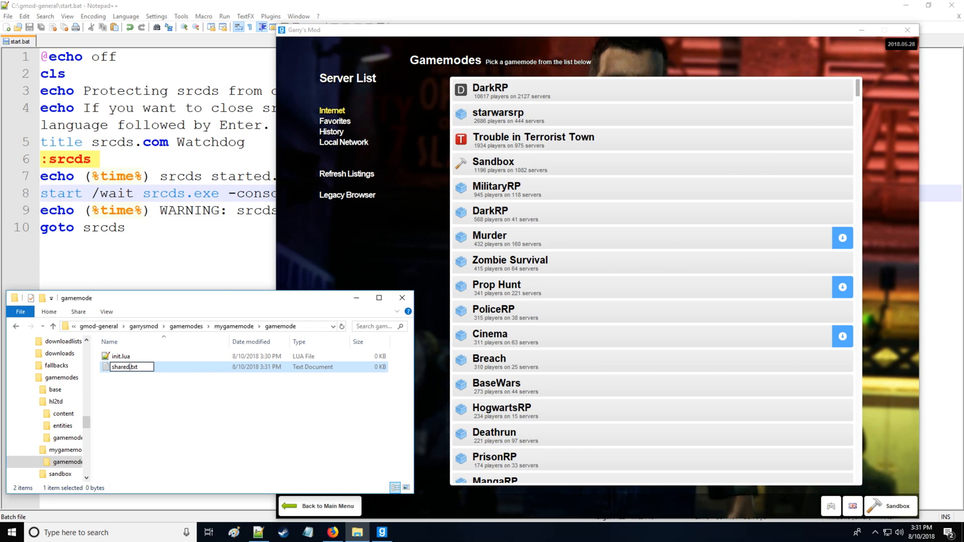
pyautogui.press('Enter')
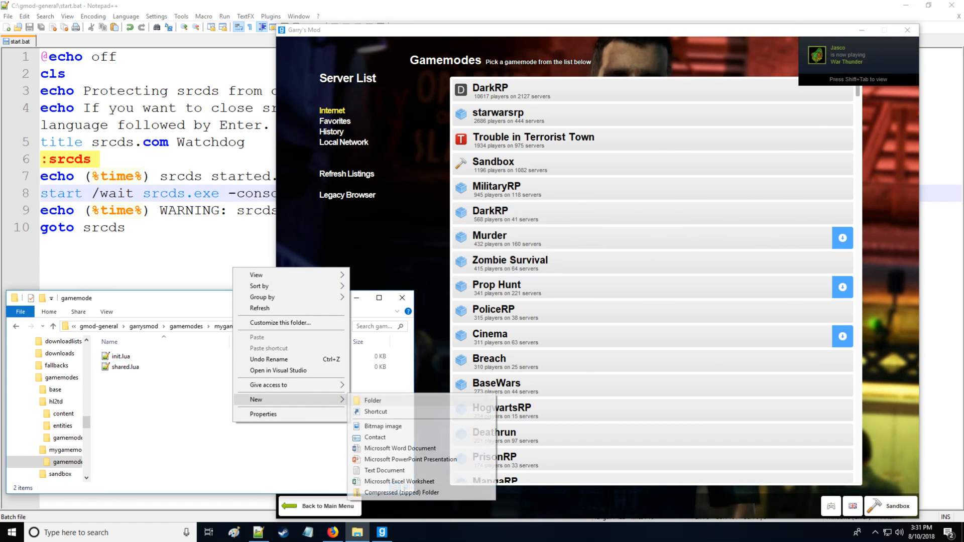
pyautogui.click(372, 399)
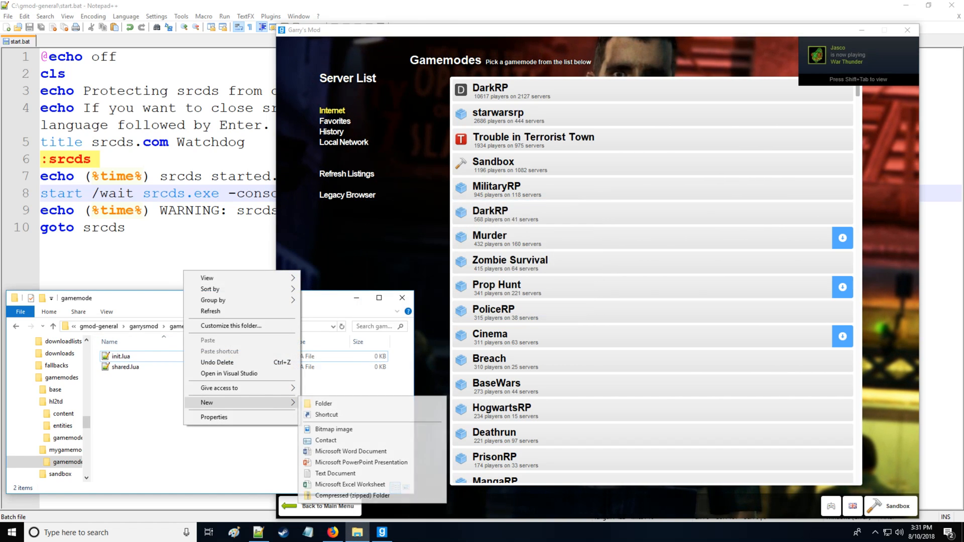
pyautogui.click(336, 472)
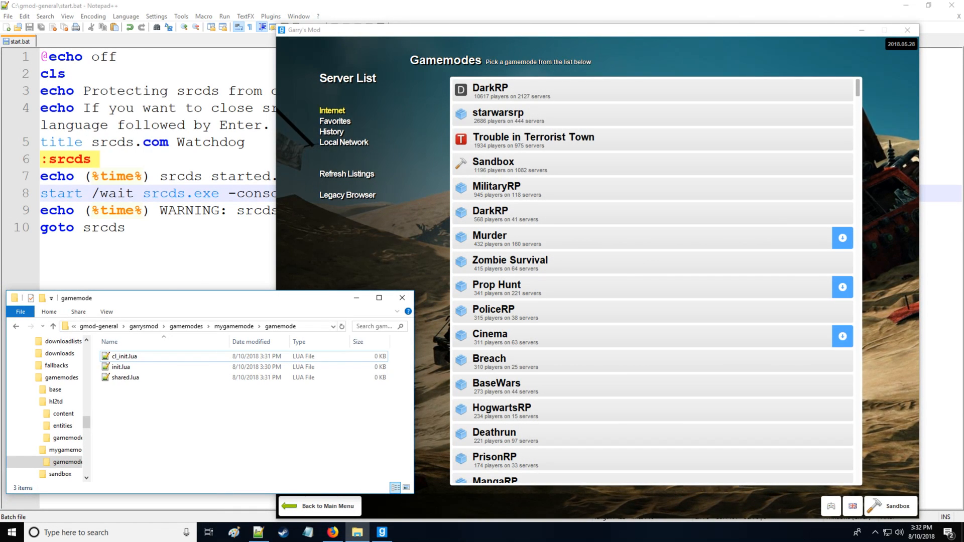
# Step: In init.lua, add AddCSLuaFile lines for cl_init.lua and shared.lua
pyautogui.click(119, 367)
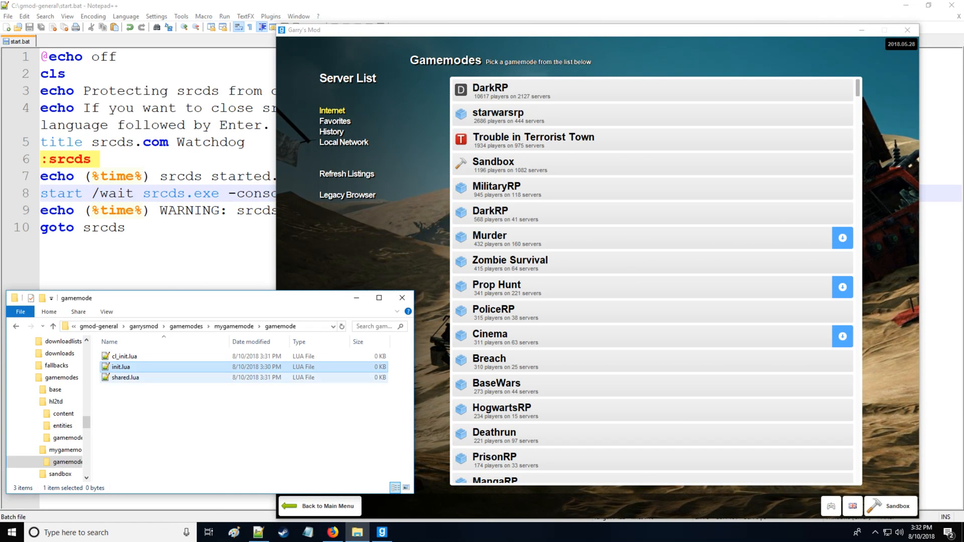
pyautogui.doubleClick(120, 366)
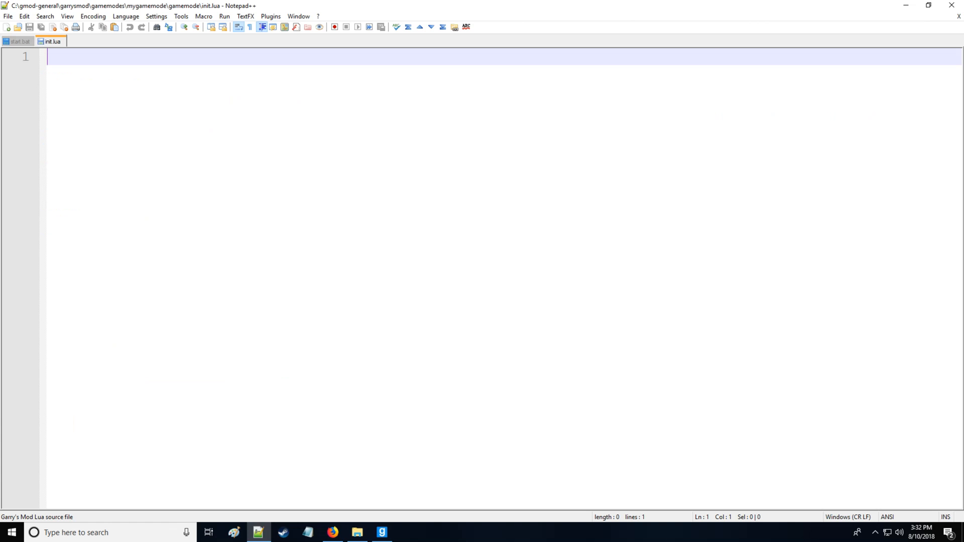
pyautogui.write('AddC')
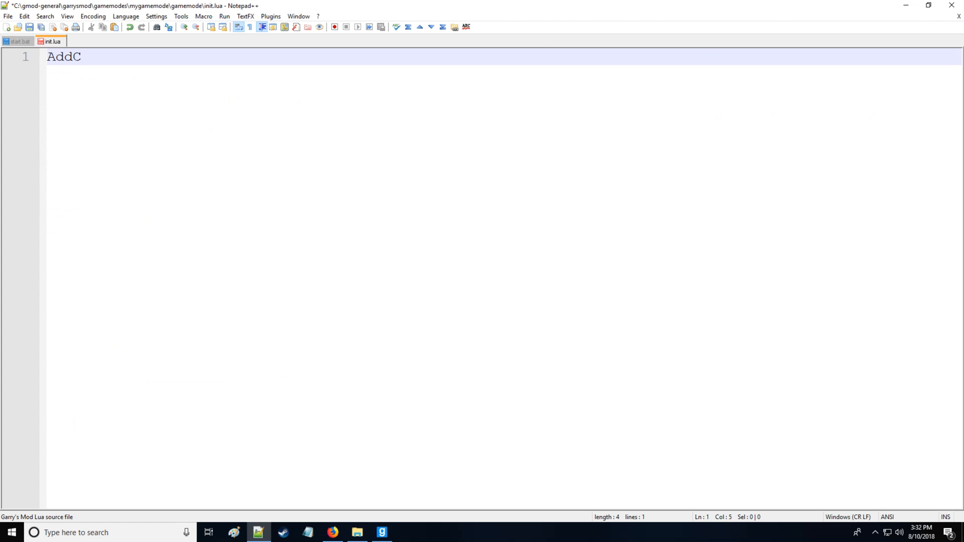
pyautogui.write('SLuaFil')
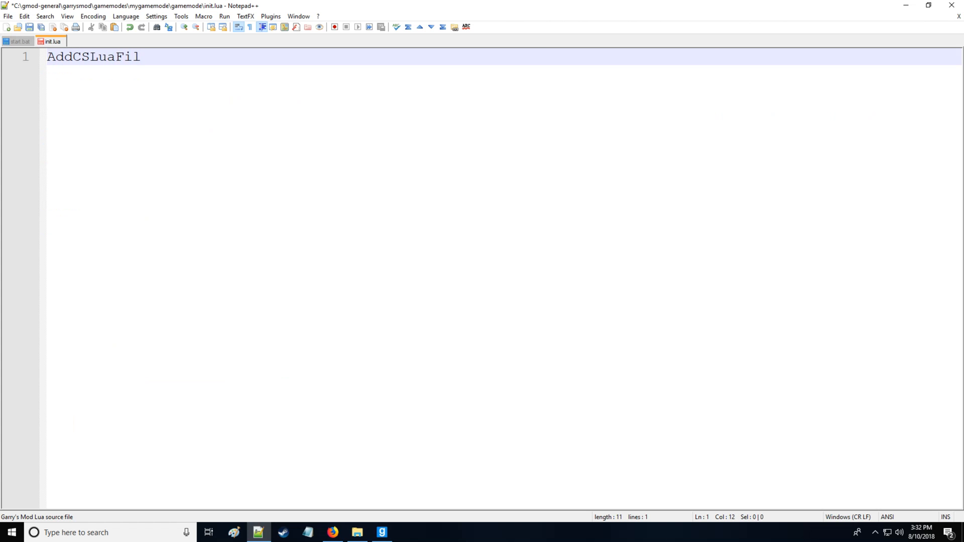
pyautogui.write('e("")')
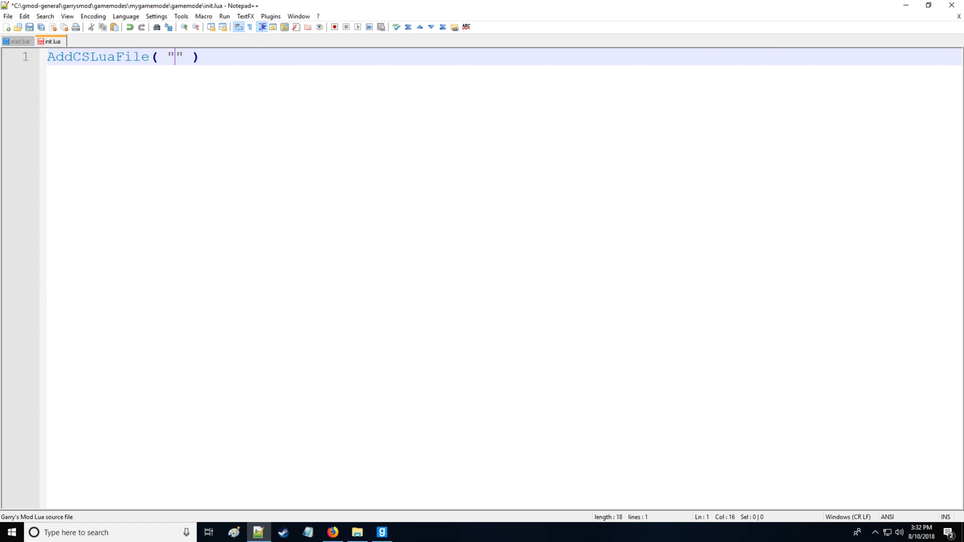
pyautogui.write('cl_init.')
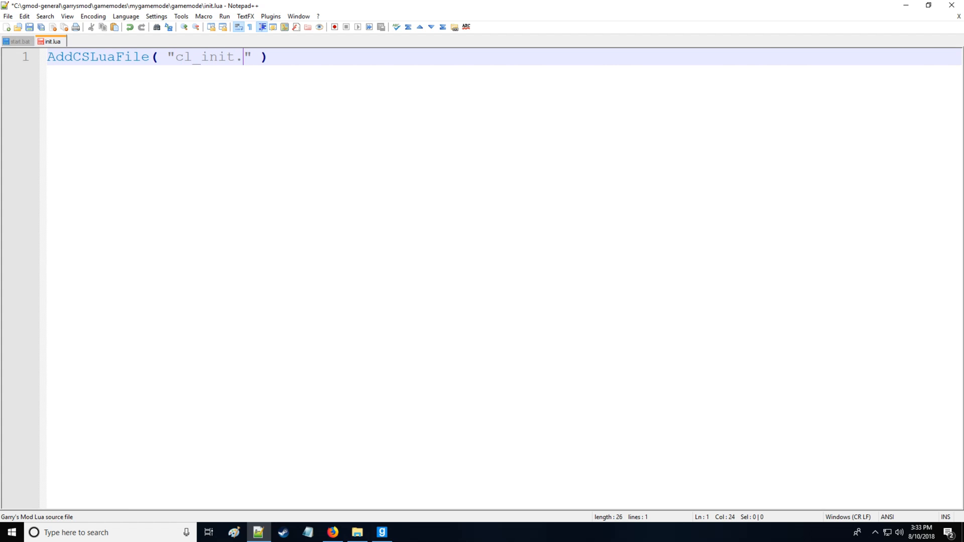
pyautogui.write('lua')
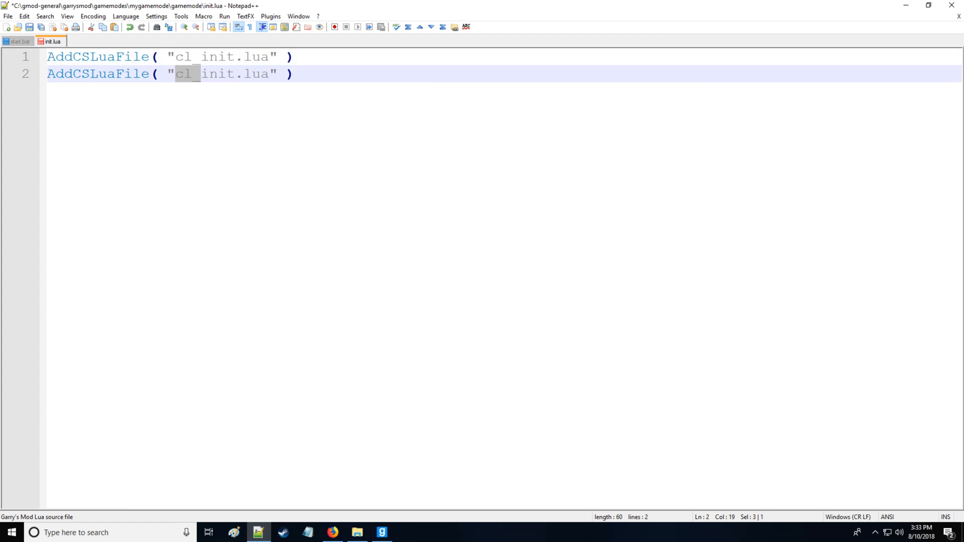
pyautogui.press('Delete')
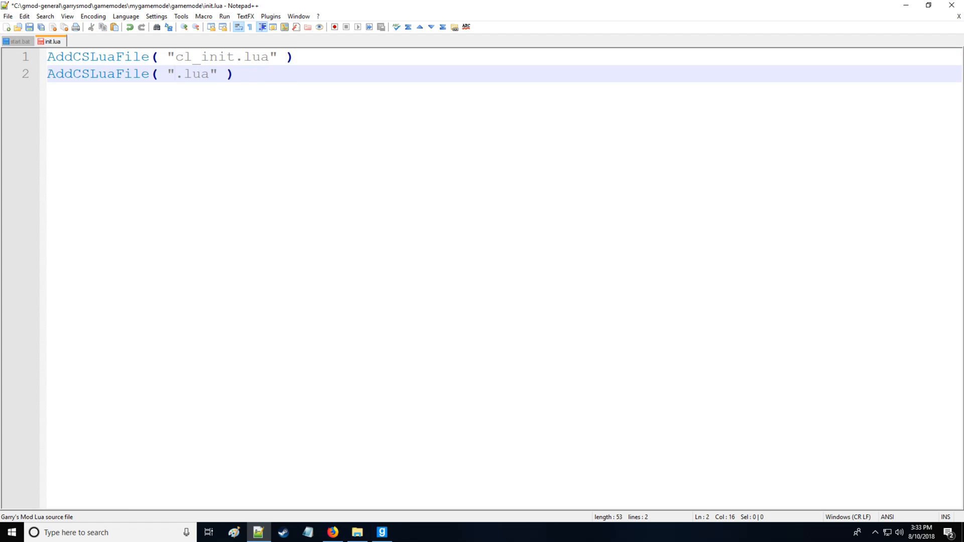
pyautogui.write('shared')
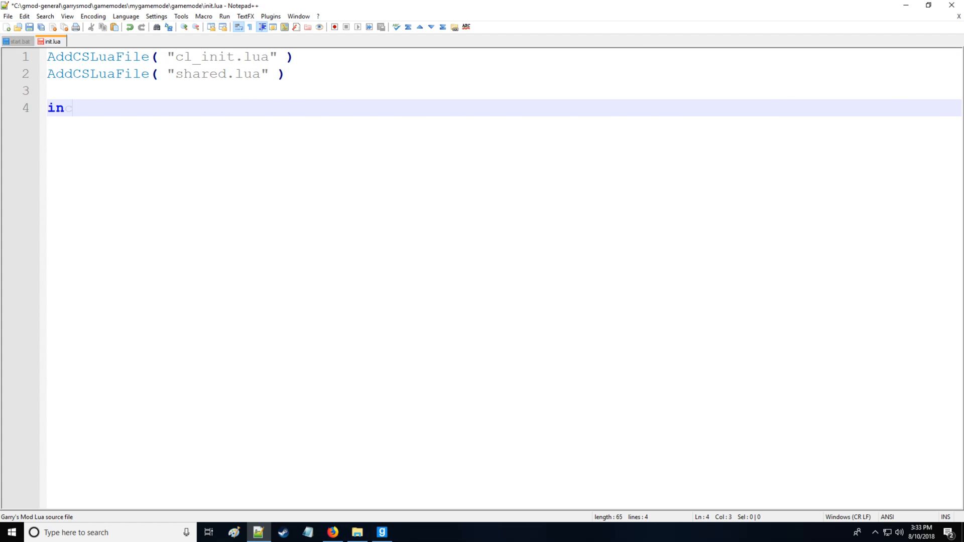
# Step: Add include( "shared.lua" ) to init.lua and save the file
pyautogui.write('clude( "" )')
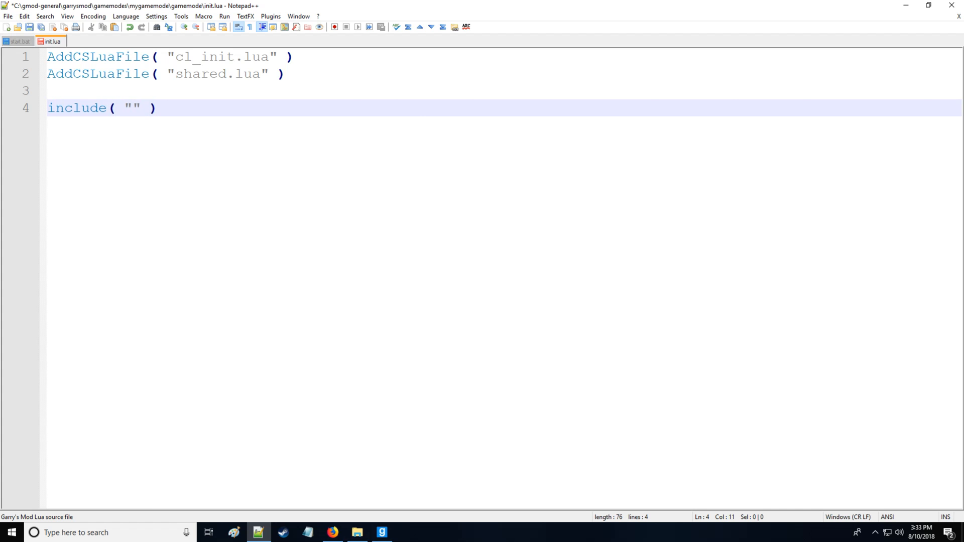
pyautogui.click(132, 108)
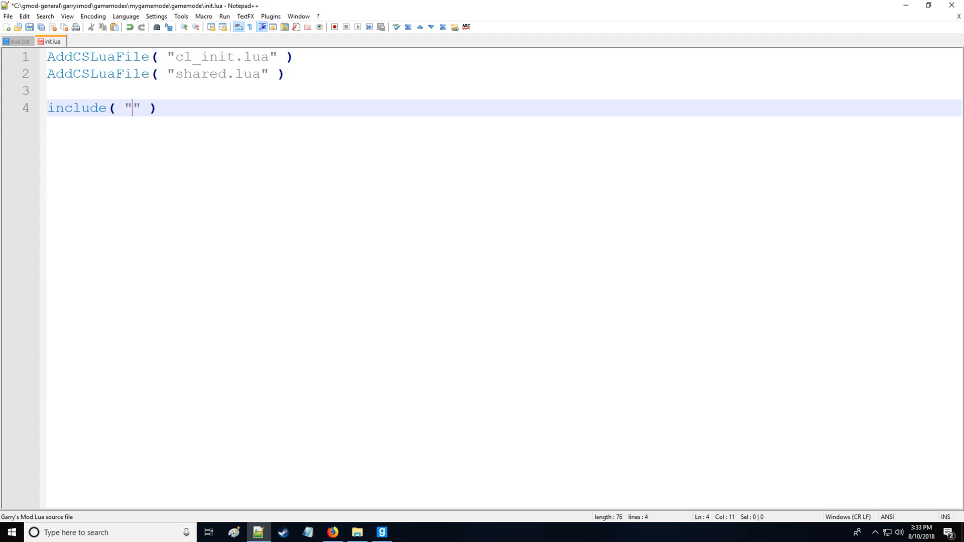
pyautogui.write('shared.lua')
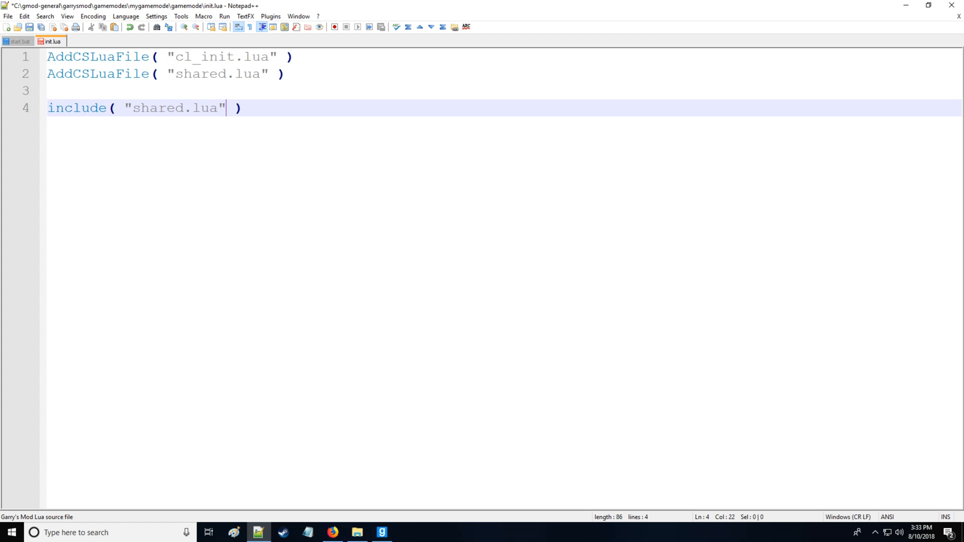
pyautogui.press('Enter')
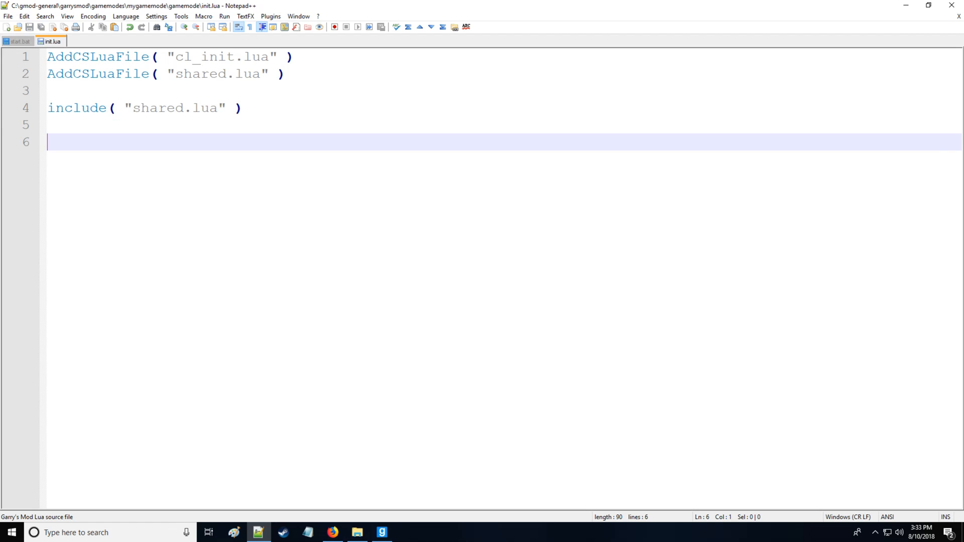
pyautogui.press('Ctrl+a')
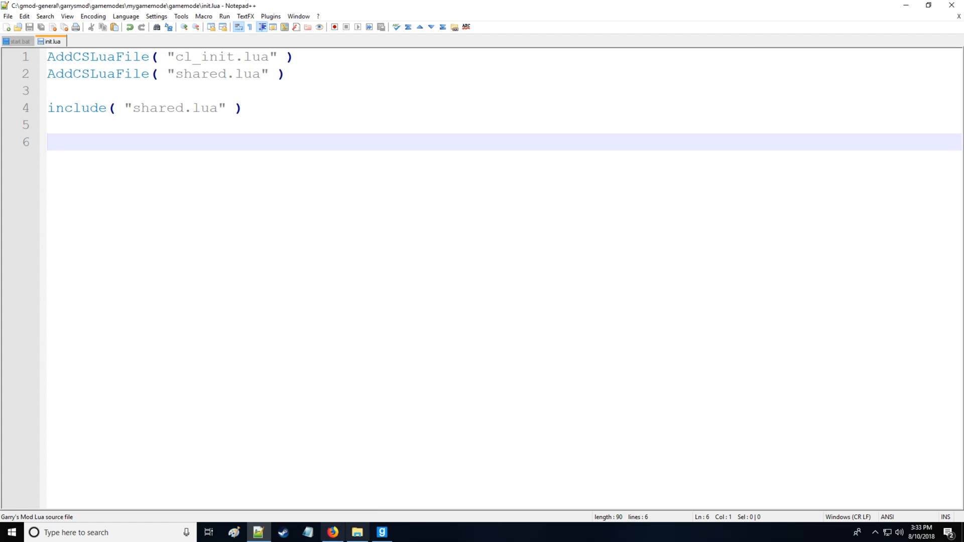
pyautogui.click(74, 41)
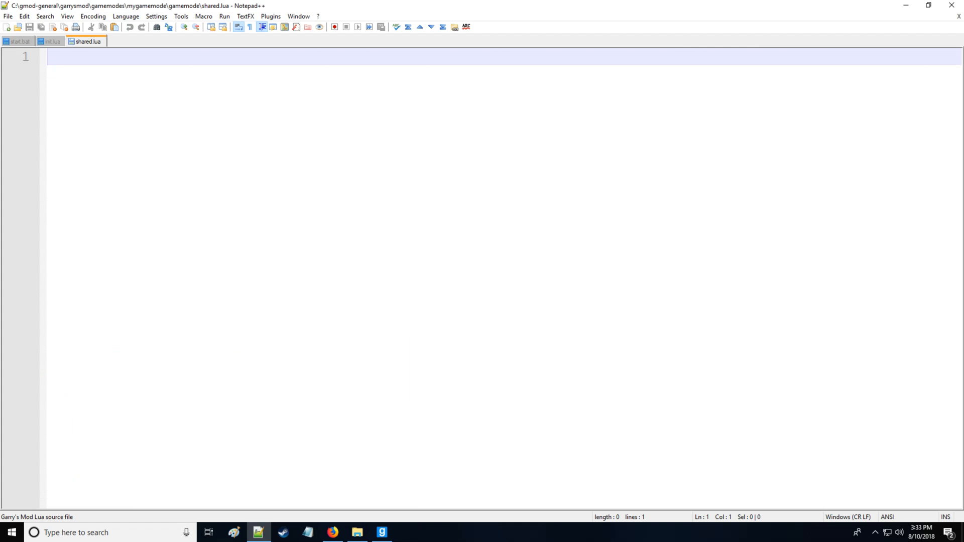
# Step: In shared.lua set GM.Name = "My Gamemode" and GM.Author = "Holywiremod"
pyautogui.click(55, 40)
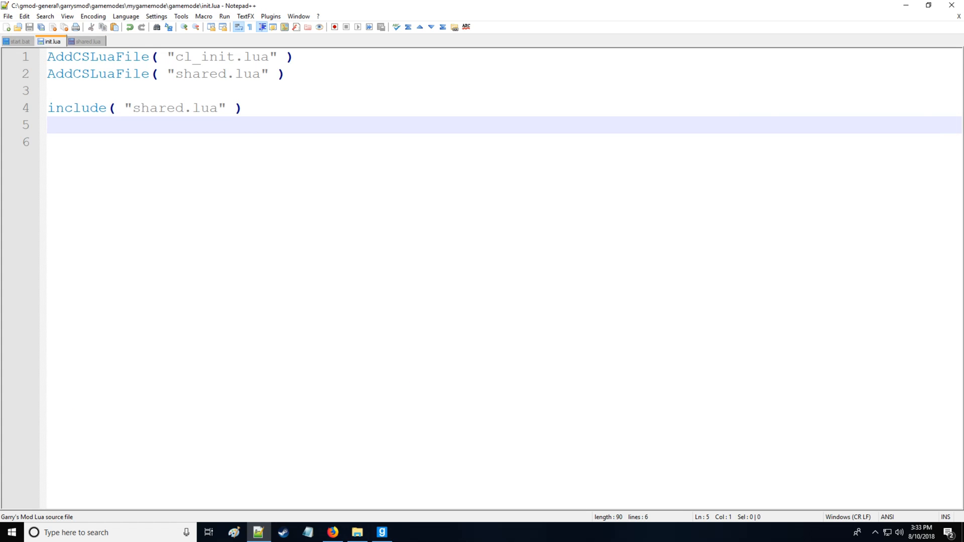
pyautogui.click(77, 40)
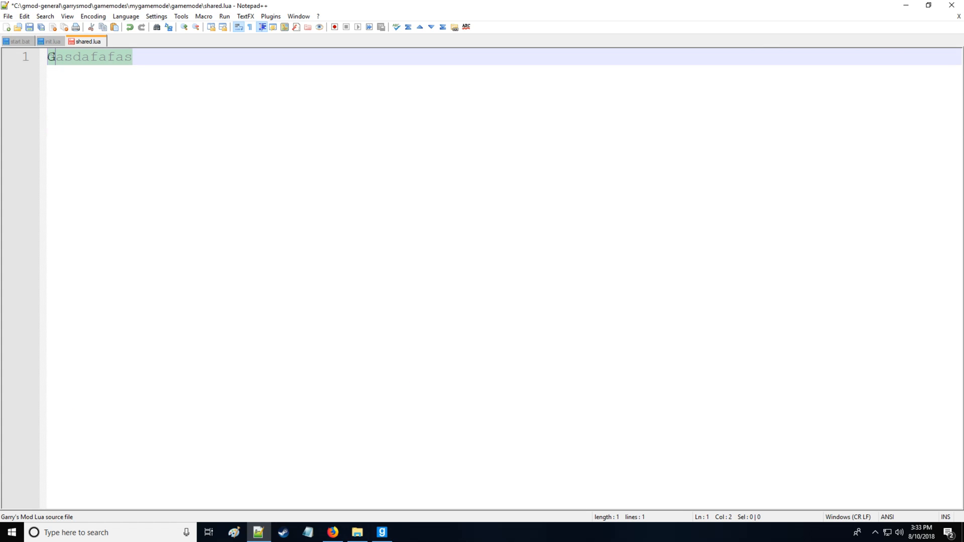
pyautogui.write('GM.')
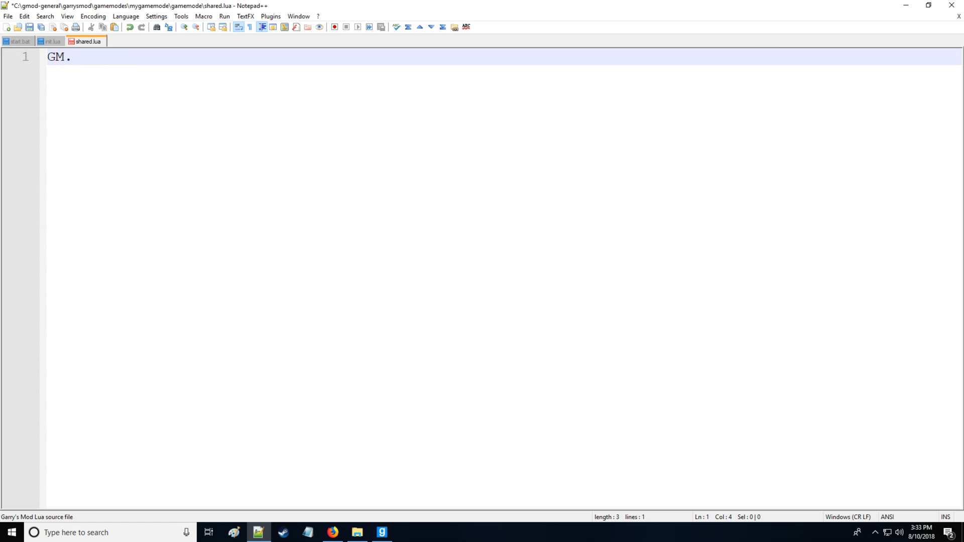
pyautogui.write('N')
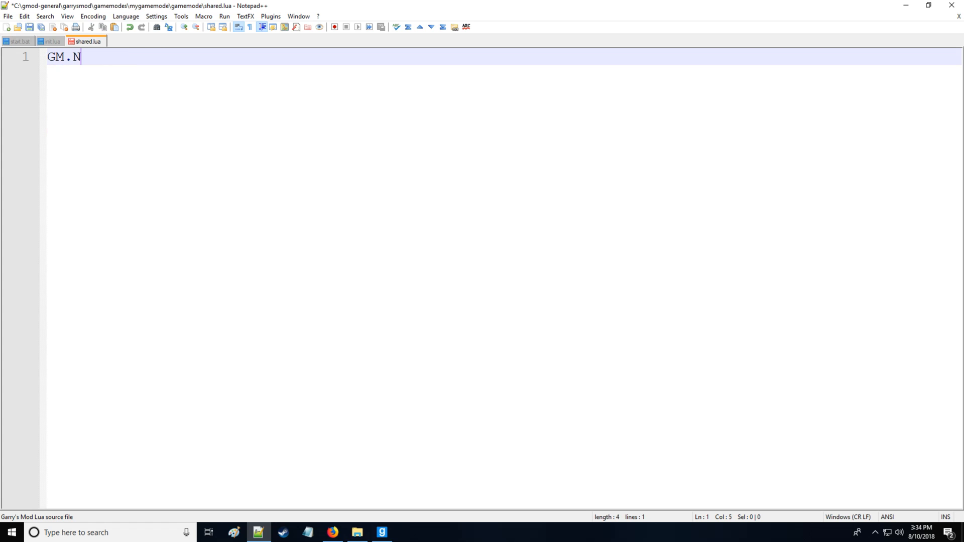
pyautogui.write('ame)')
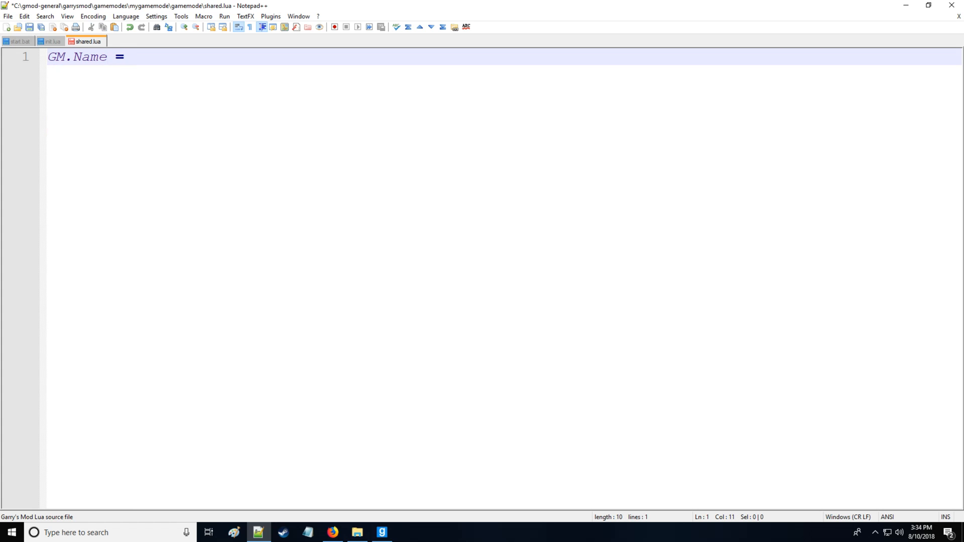
pyautogui.write('""')
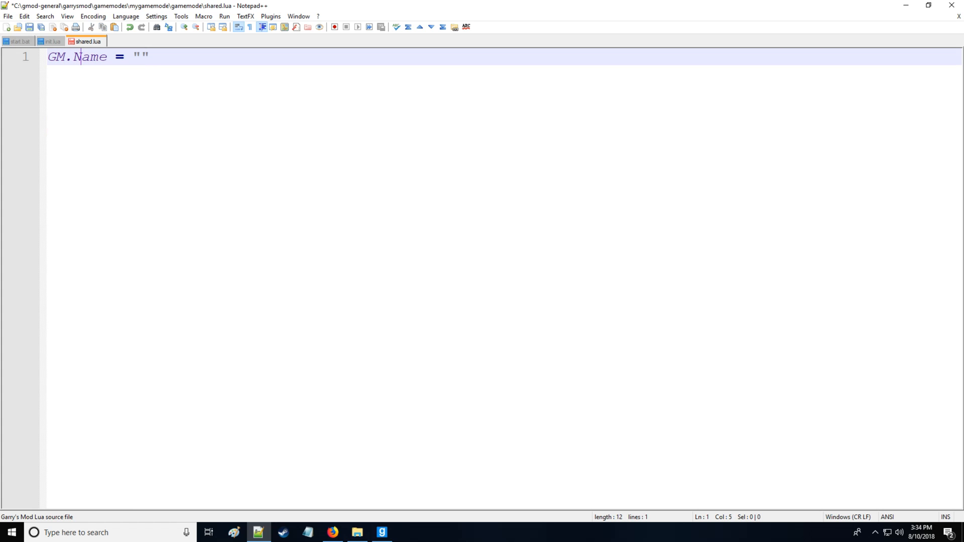
pyautogui.click(142, 56)
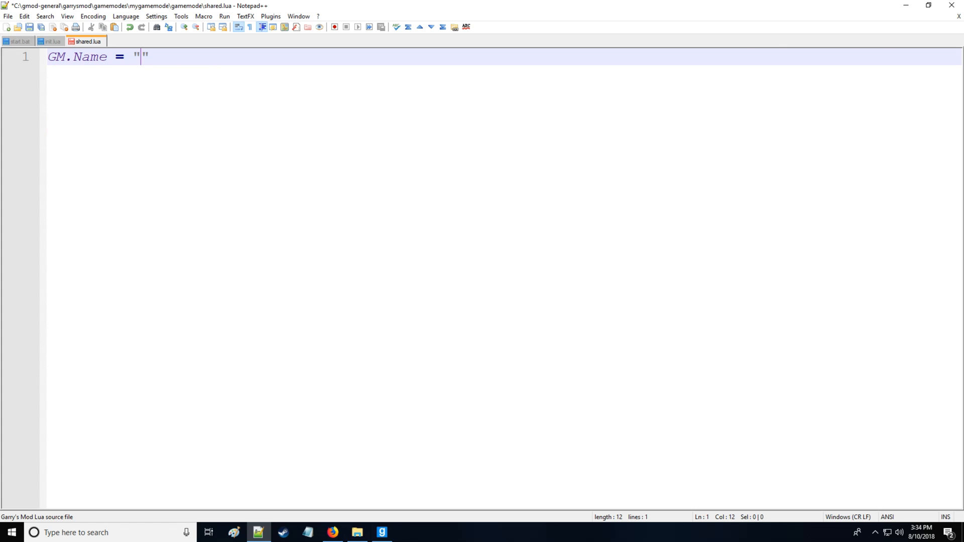
pyautogui.write('My Gamemode')
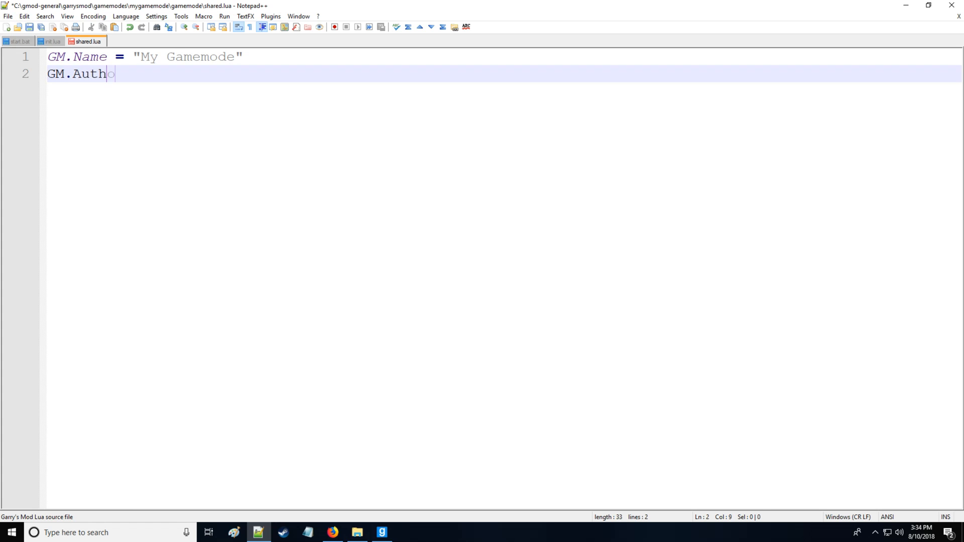
pyautogui.write('or = ""')
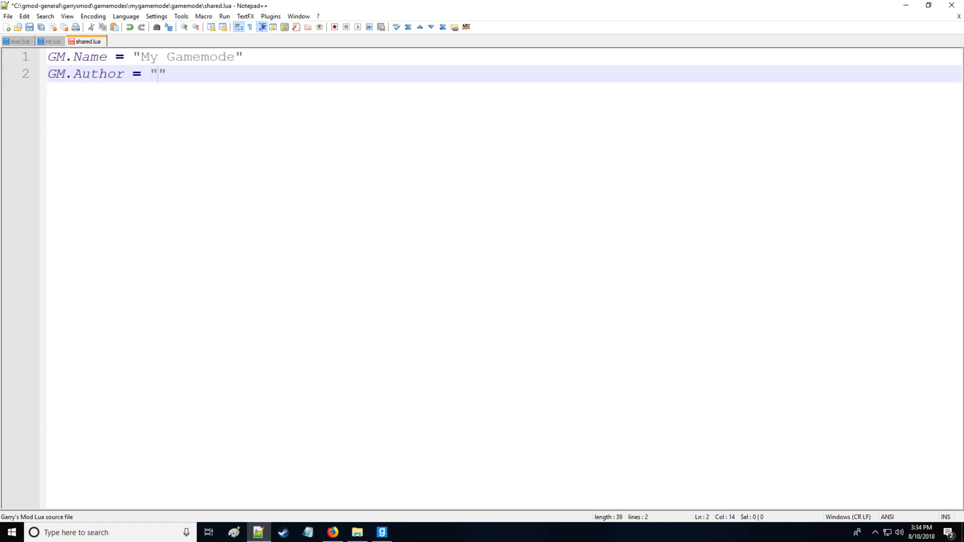
pyautogui.write('Holywi')
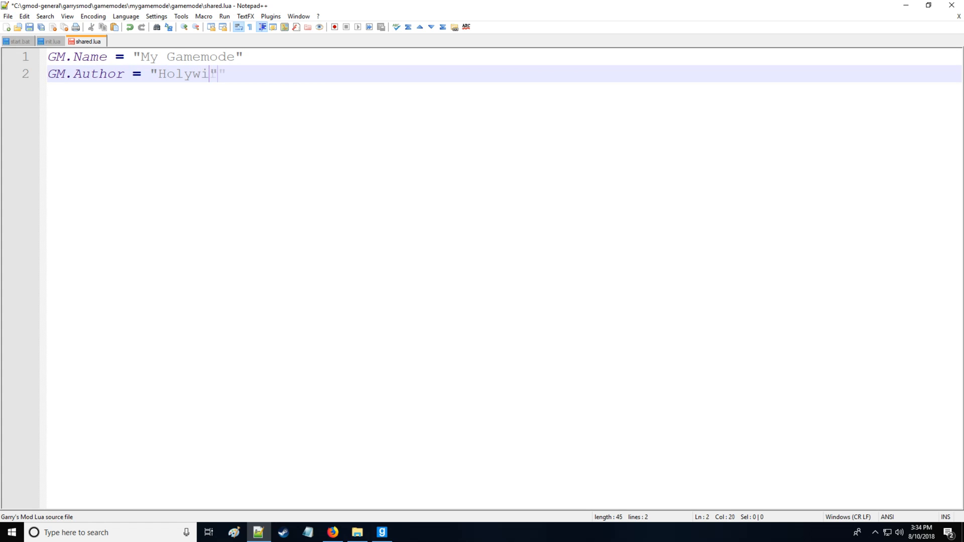
pyautogui.write('remod"')
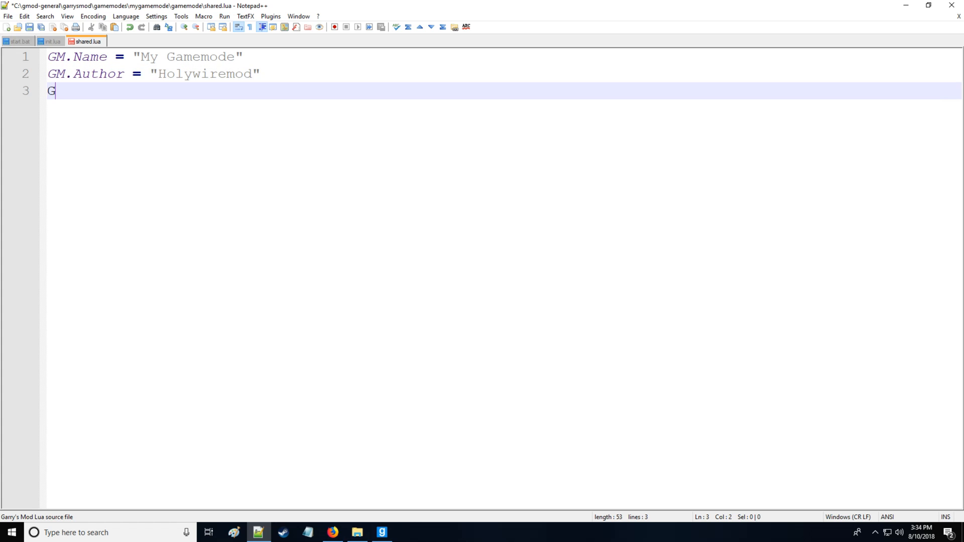
pyautogui.write('M.Email =')
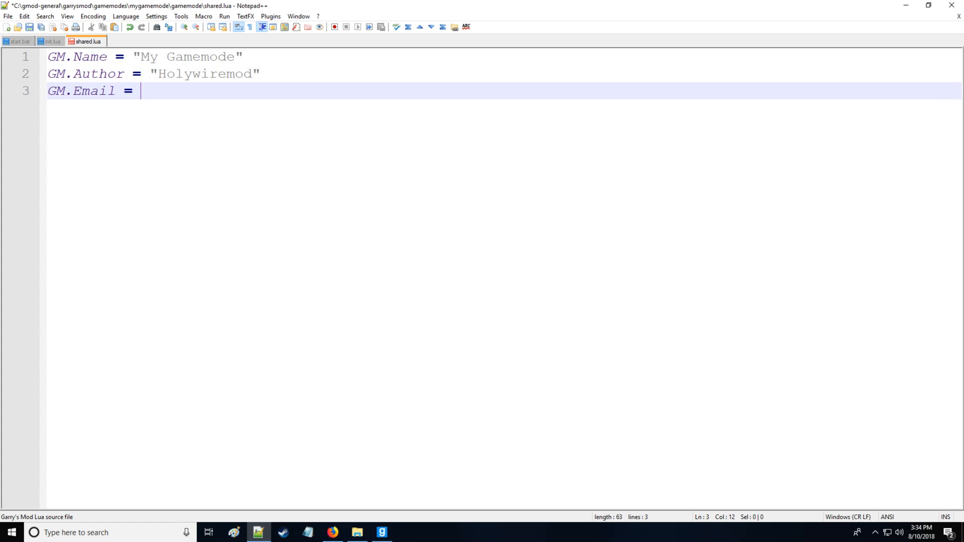
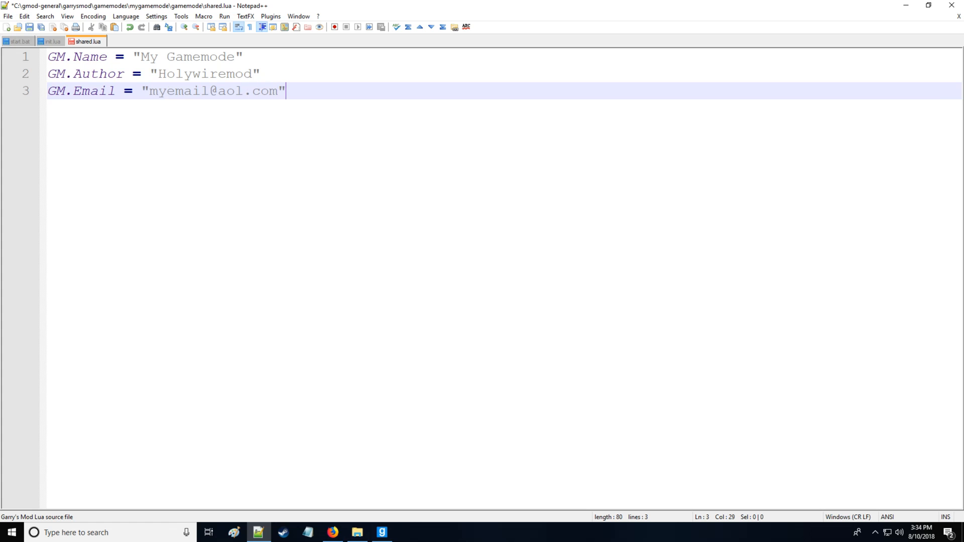
pyautogui.write('GM')
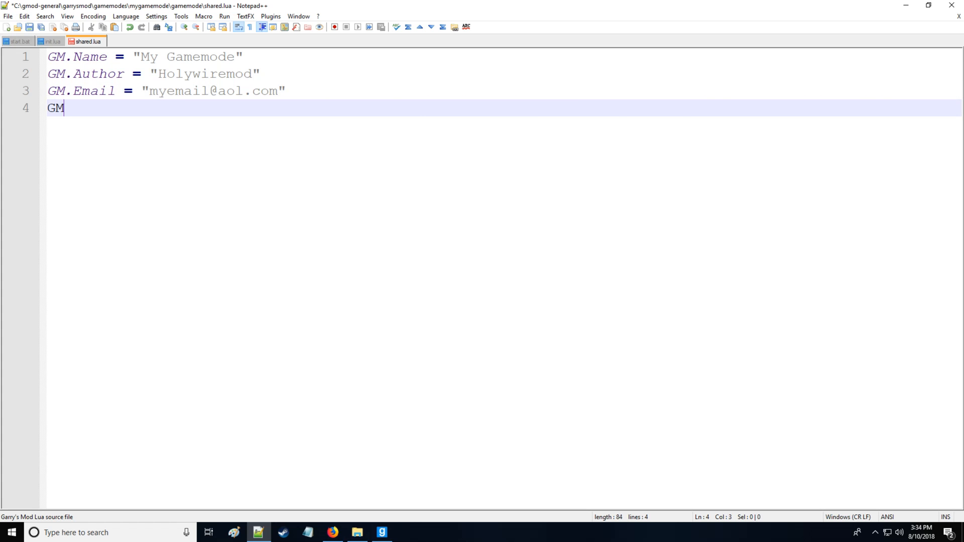
pyautogui.write('.Websit')
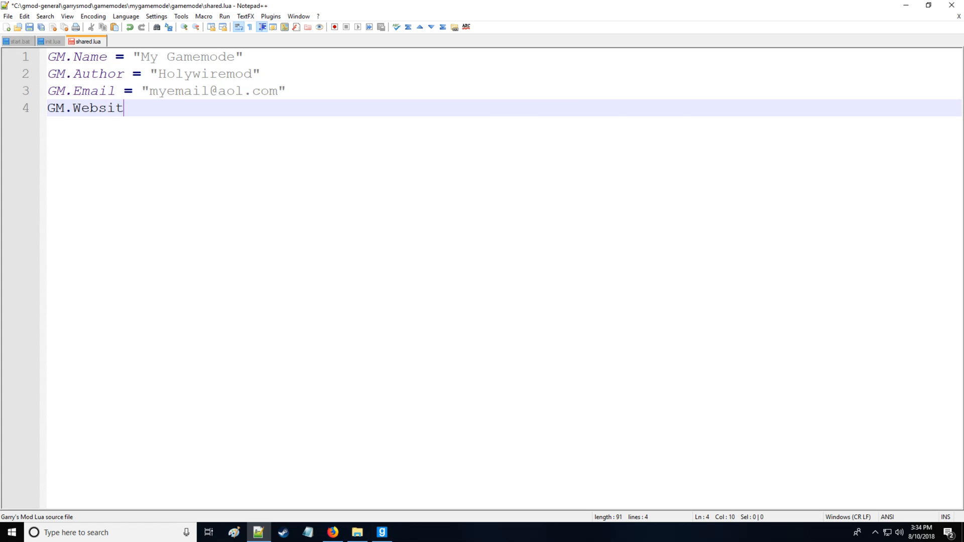
pyautogui.write('e = "w"')
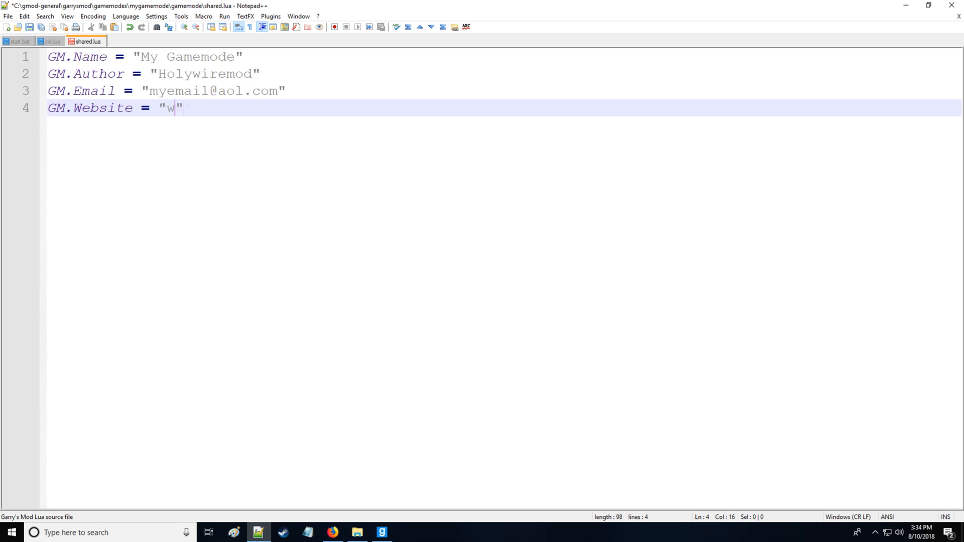
pyautogui.write('ww.omniedu')
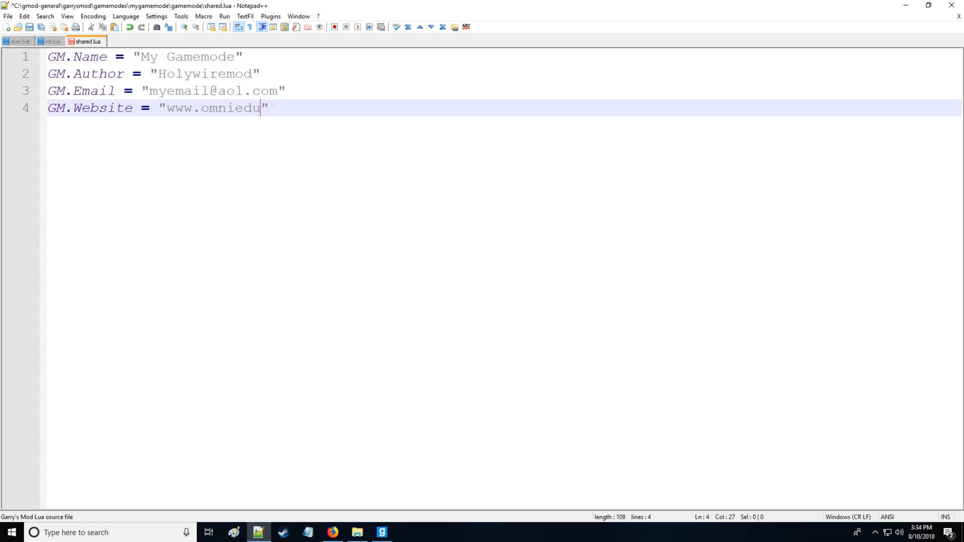
pyautogui.write('cation.net"')
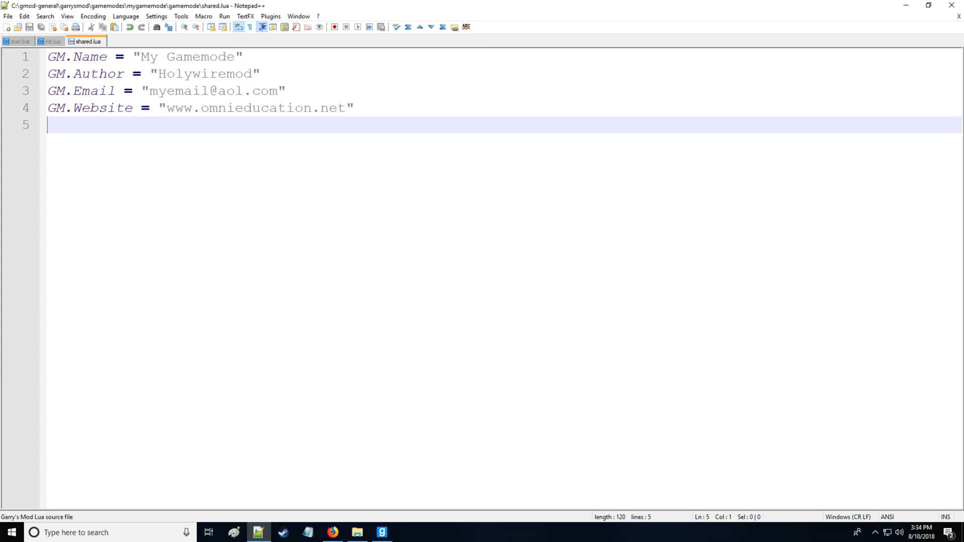
pyautogui.press('ctrl+a')
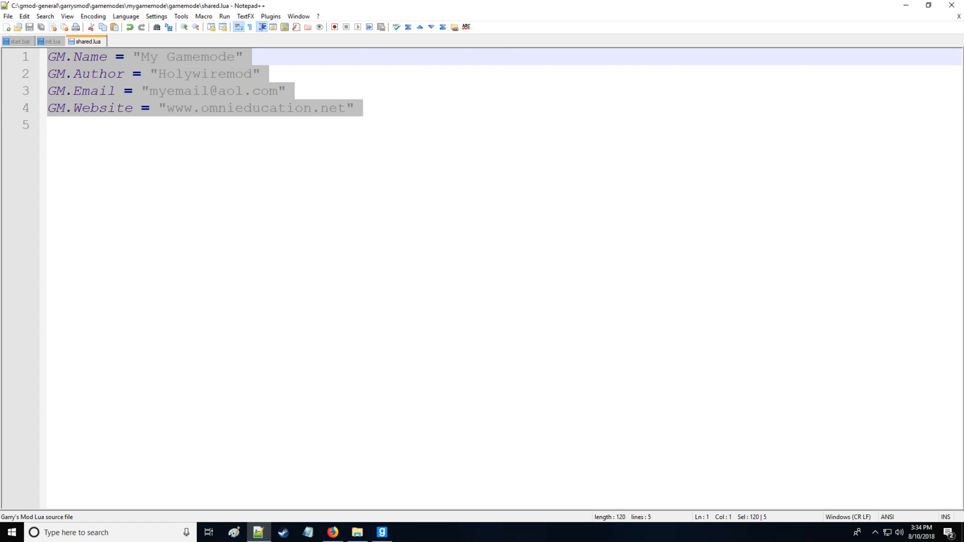
pyautogui.click(42, 47)
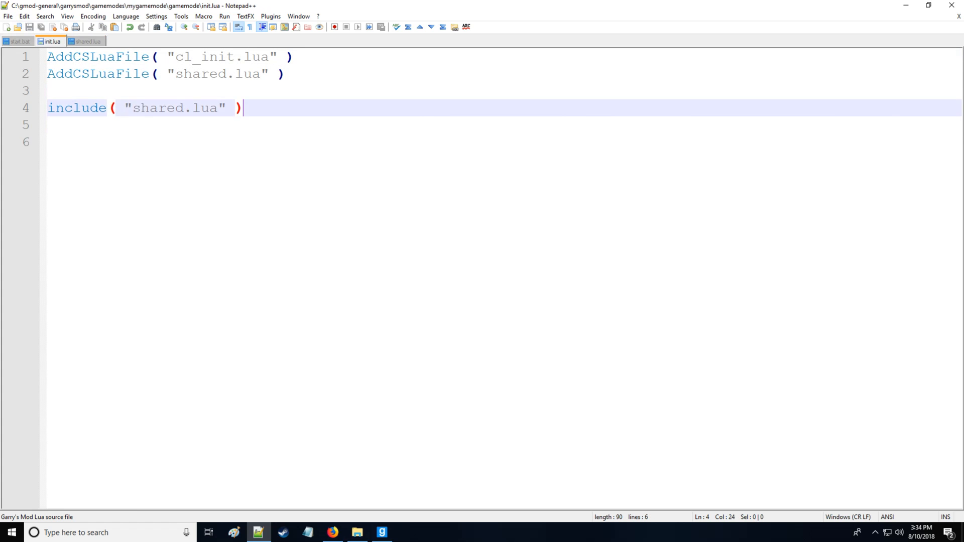
pyautogui.click(80, 41)
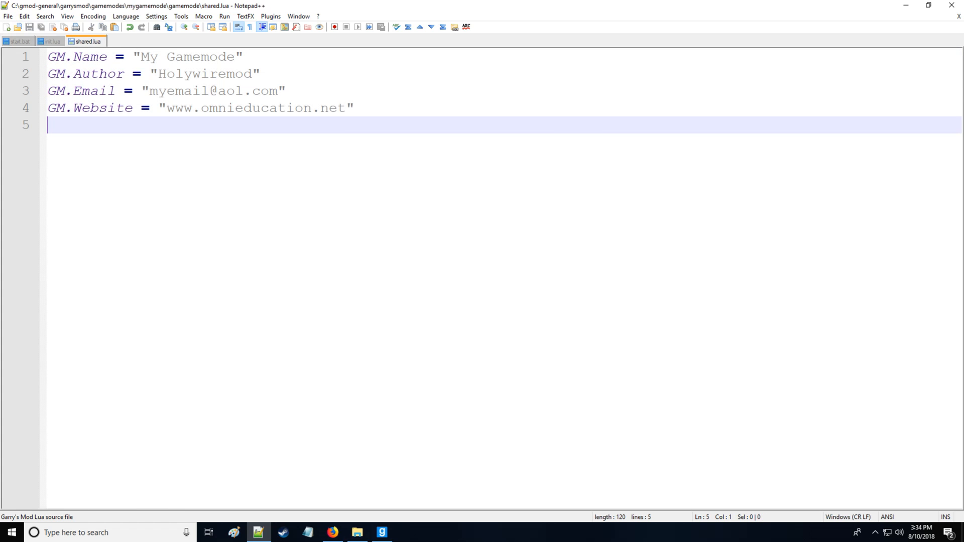
pyautogui.write('G')
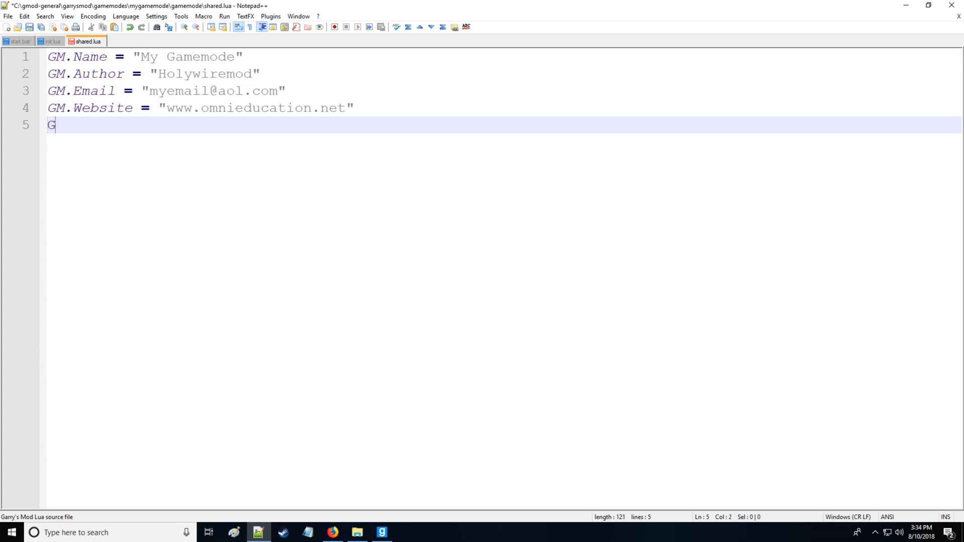
pyautogui.write('M.')
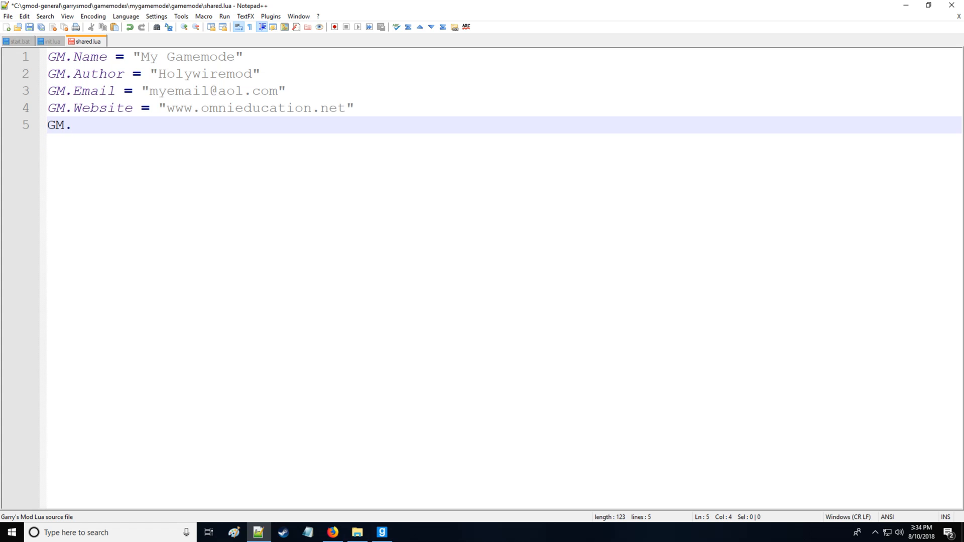
pyautogui.write('MaxPla')
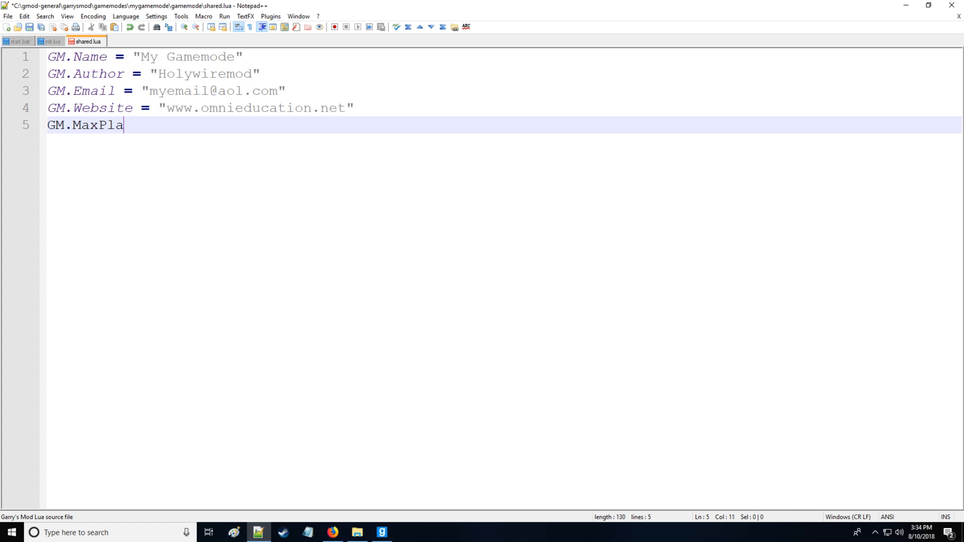
pyautogui.write('yet')
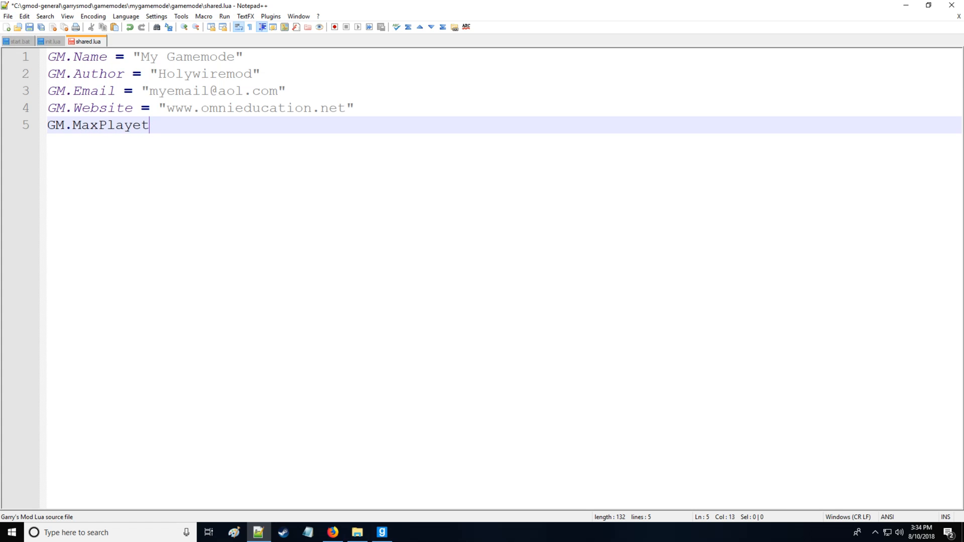
pyautogui.write('r =')
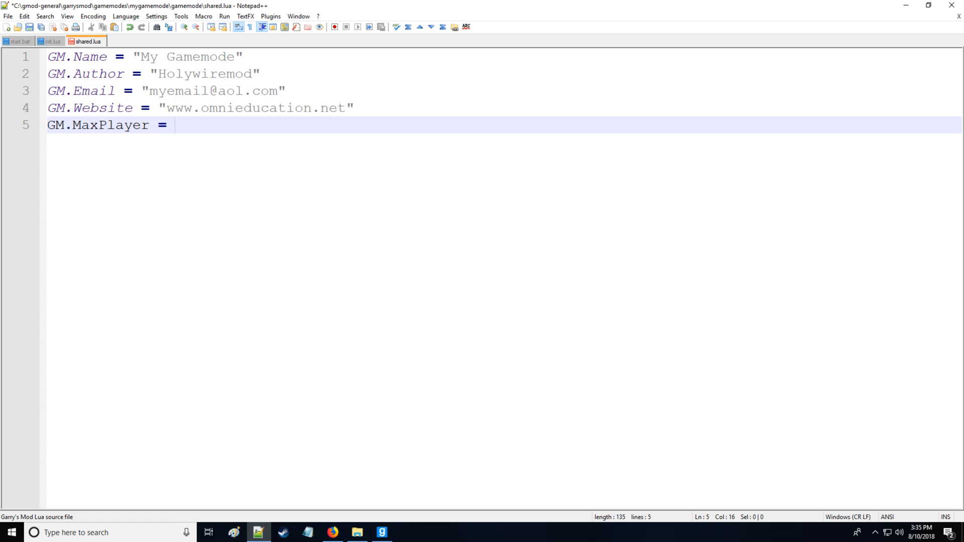
pyautogui.write('16')
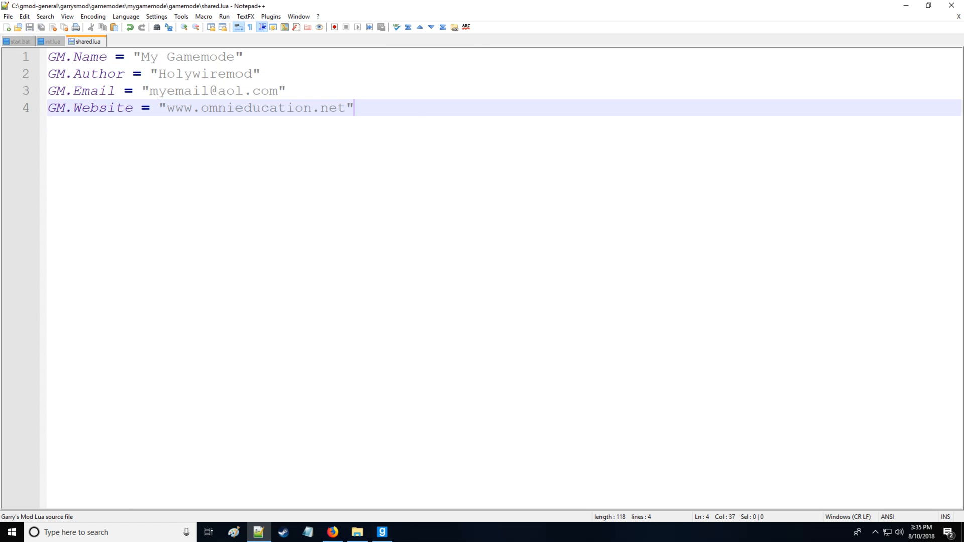
# Step: Open cl_init.lua from the gamemode folder in Notepad++
pyautogui.click(357, 532)
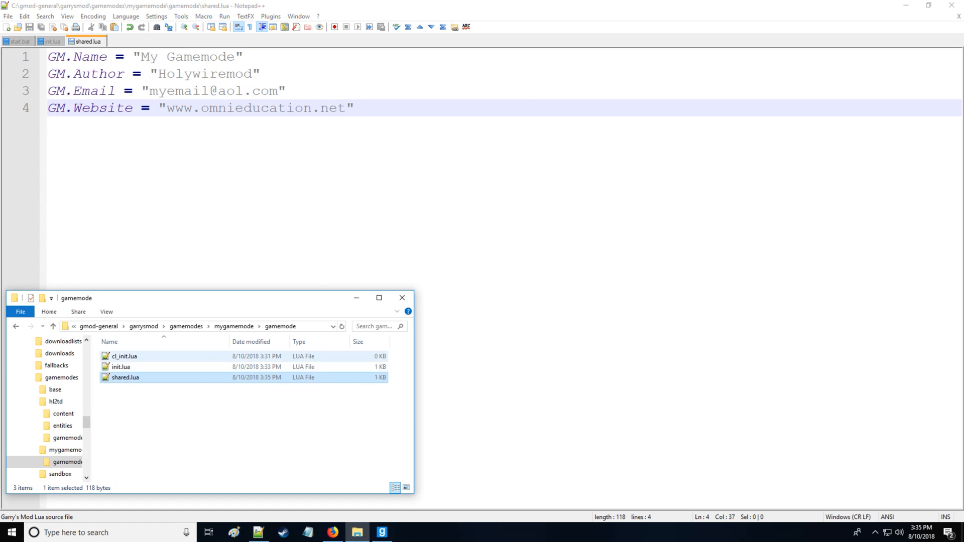
pyautogui.doubleClick(123, 355)
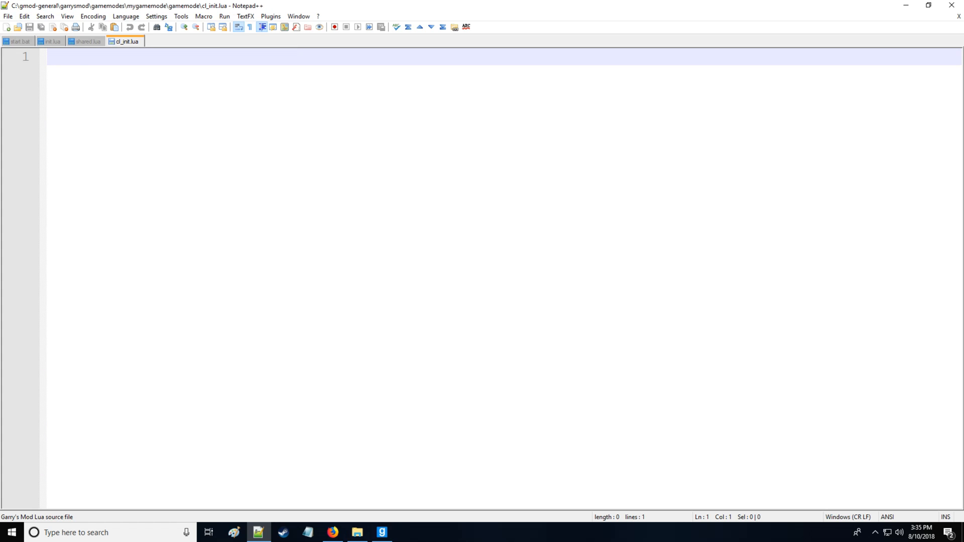
pyautogui.click(90, 41)
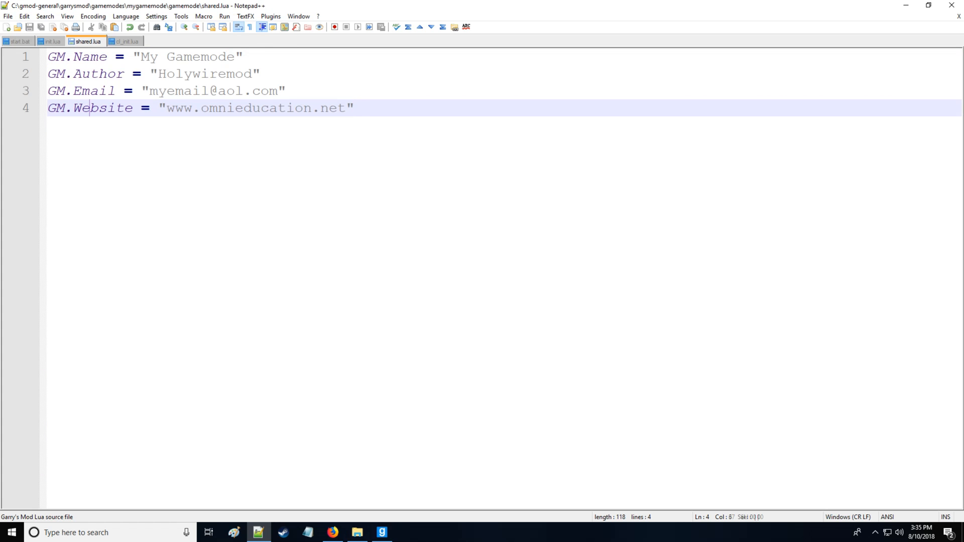
pyautogui.press('ctrl+a')
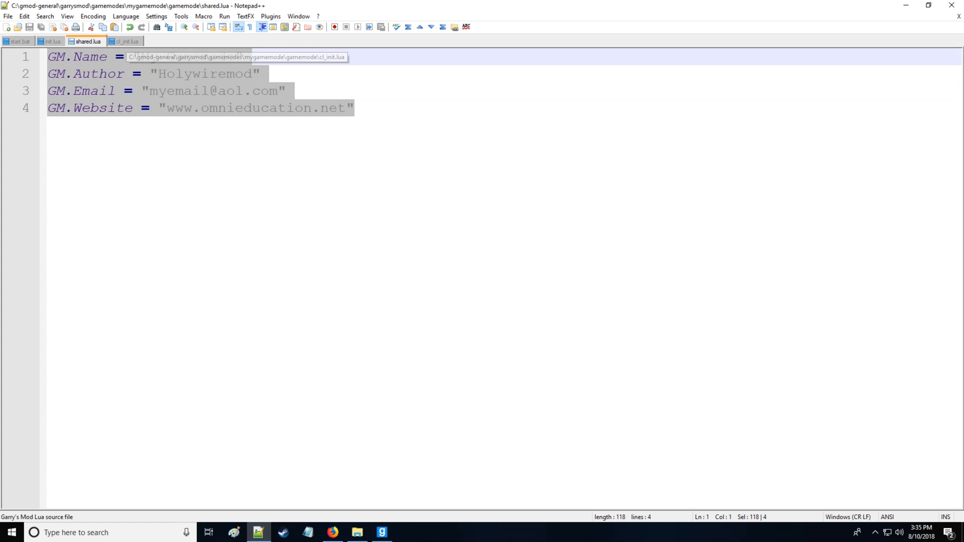
pyautogui.click(122, 42)
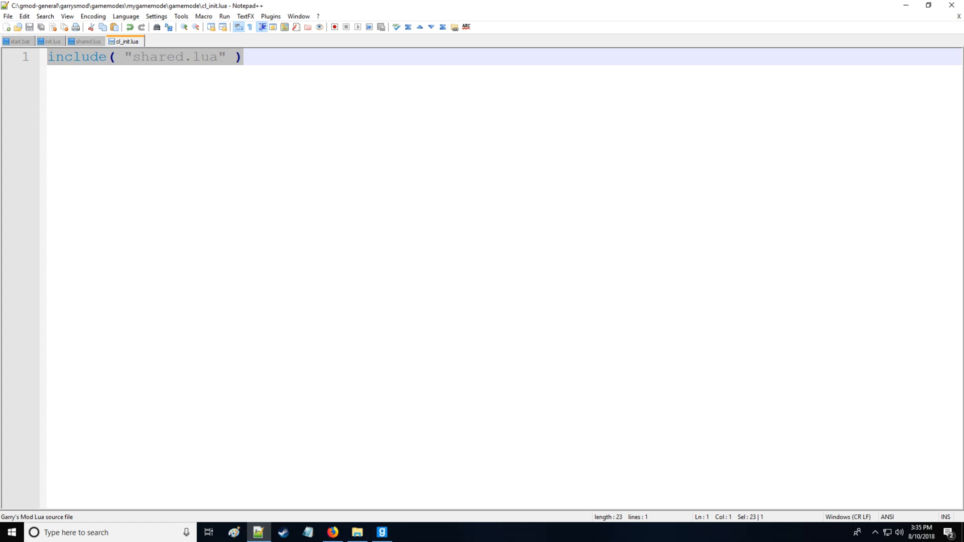
# Step: Make cl_init.lua's only line include( "shared.lua" ) and save it
pyautogui.press('Delete')
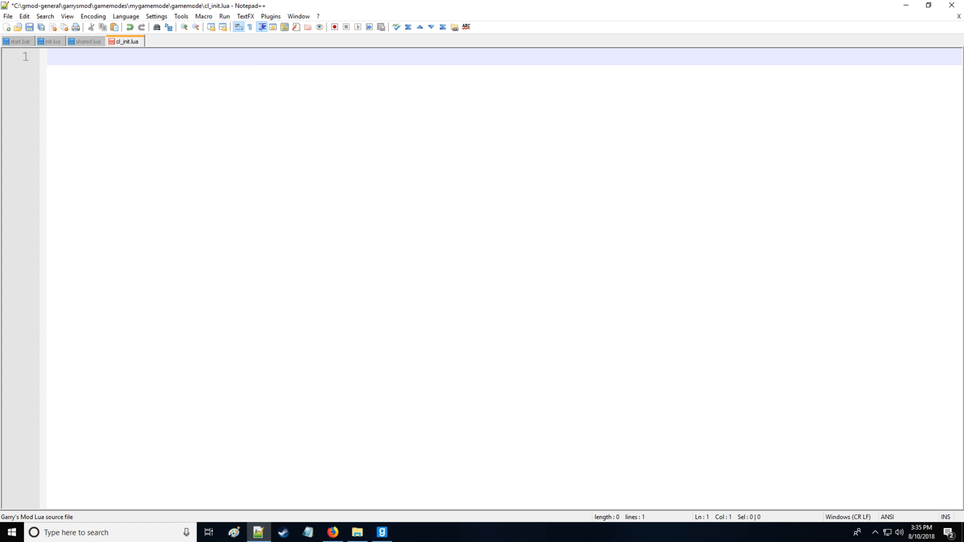
pyautogui.write('include( "shared.lua" )')
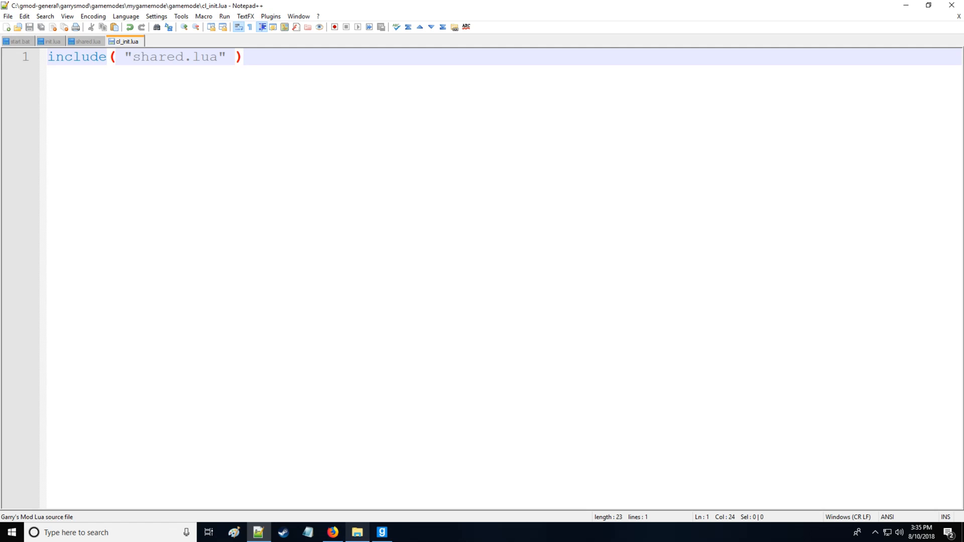
pyautogui.click(355, 532)
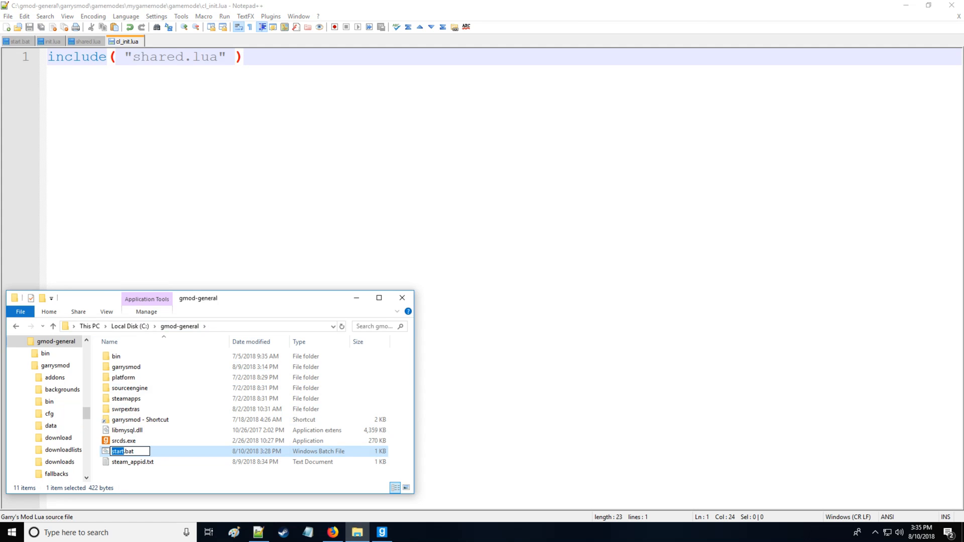
# Step: Launch the dedicated server via start.bat and move its Watchdog console aside
pyautogui.doubleClick(122, 452)
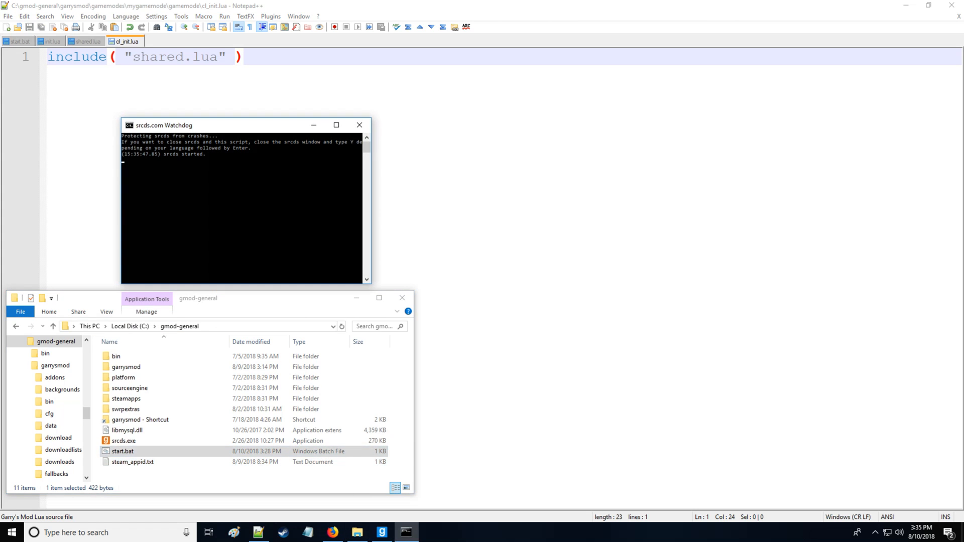
pyautogui.moveTo(242, 125); pyautogui.dragTo(261, 120)
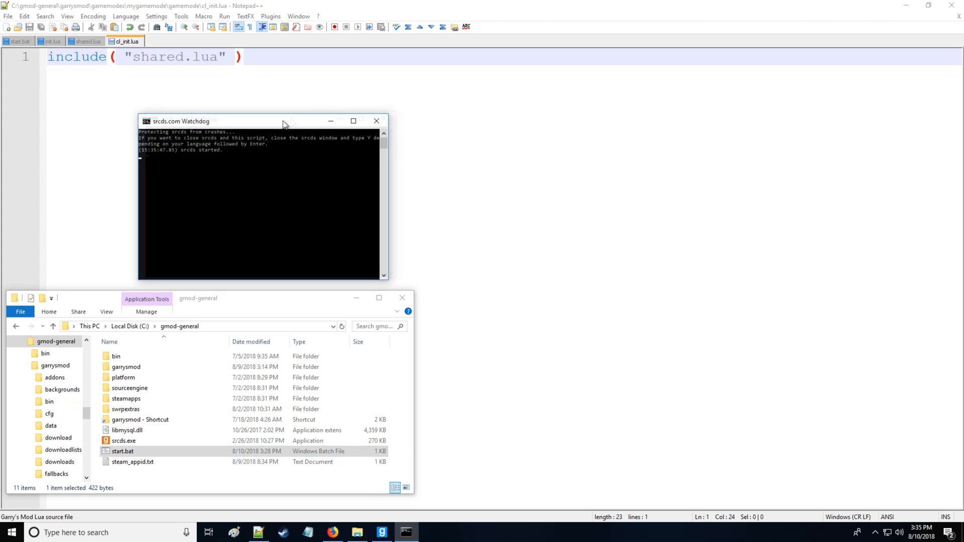
pyautogui.moveTo(283, 122); pyautogui.dragTo(208, 23)
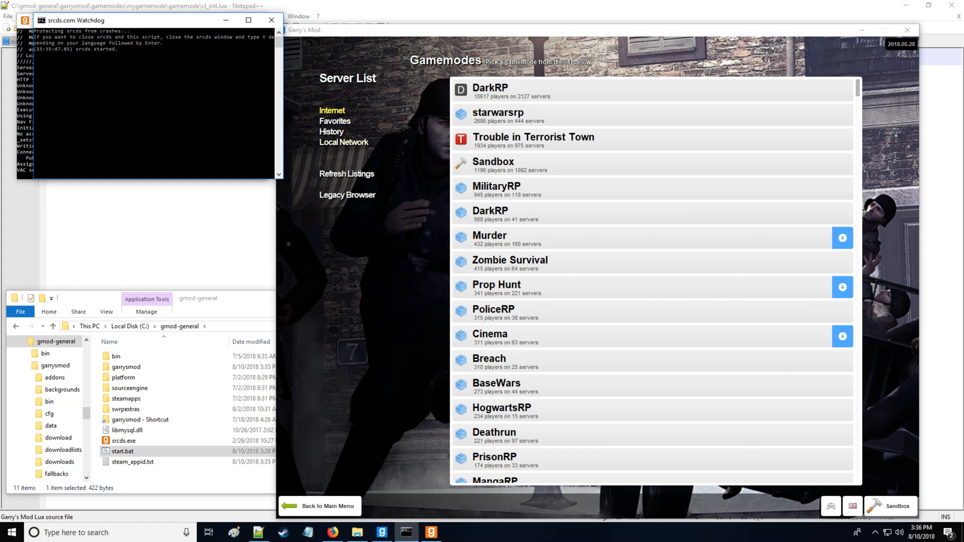
# Step: Join the My Gamemode server from the Local Network list and dismiss the welcome screen
pyautogui.click(343, 143)
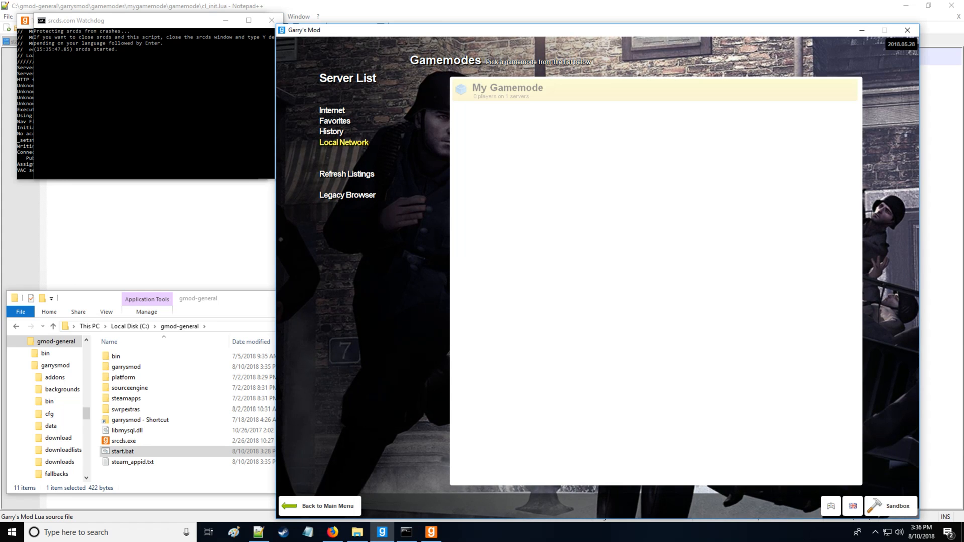
pyautogui.click(507, 90)
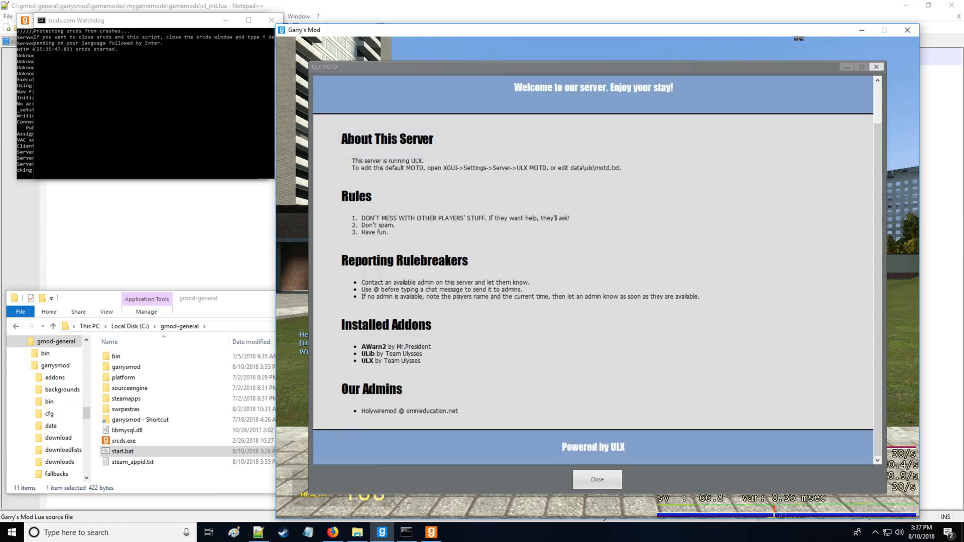
pyautogui.click(597, 479)
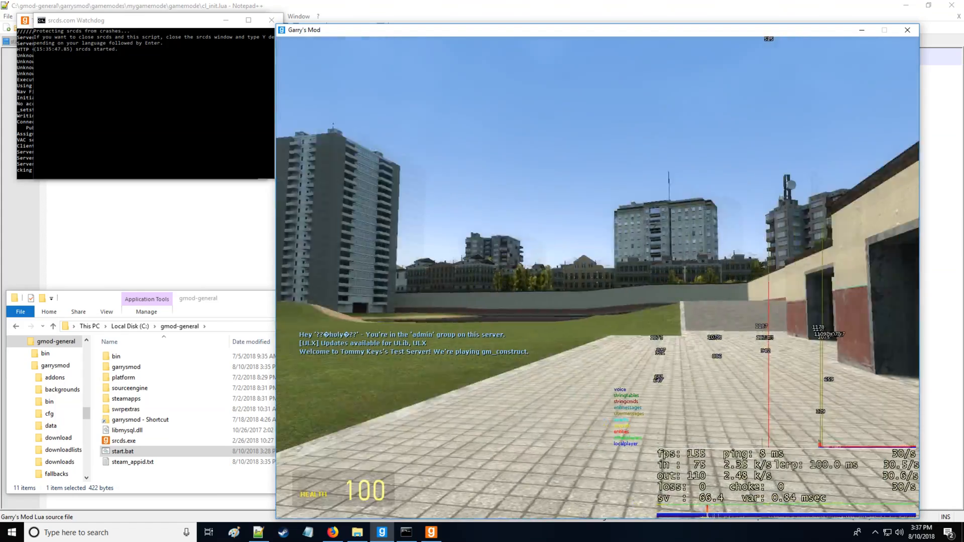